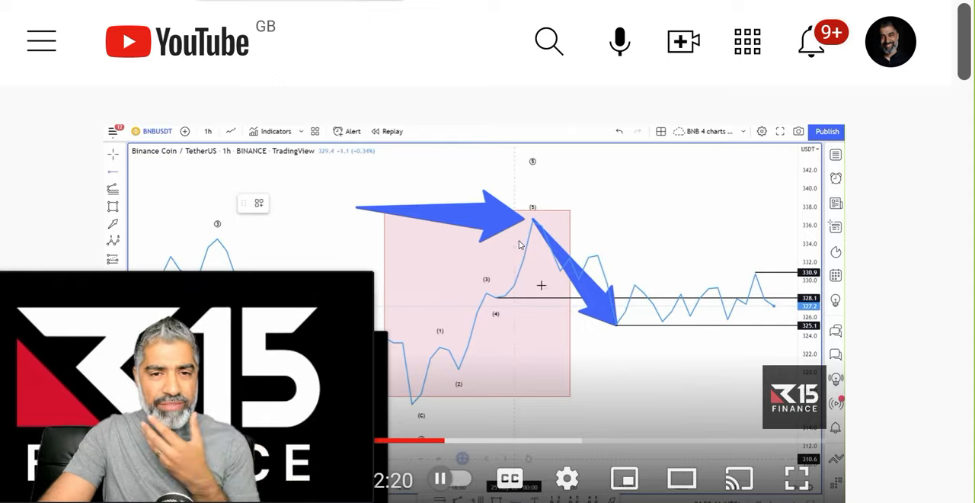
Sketch red stop-loss lines and an 'SL' mark over the paused BNB chart video.
scroll("down", 3)
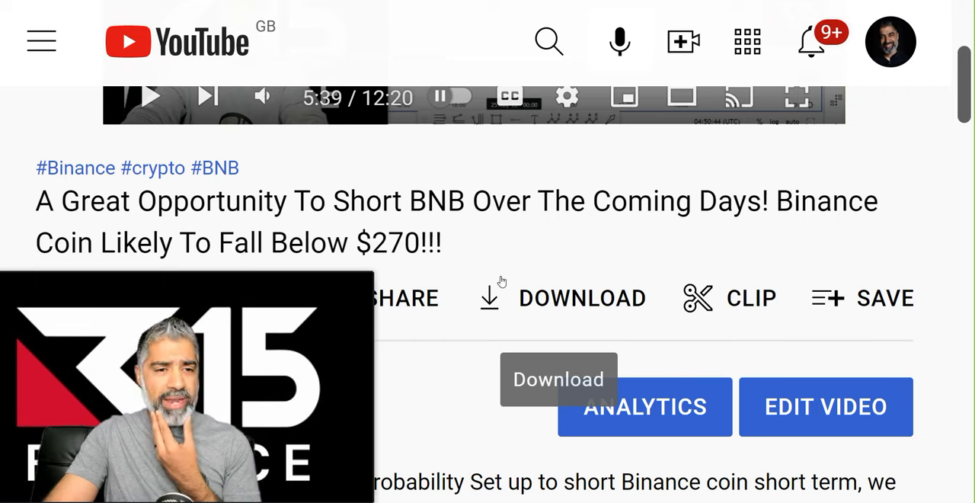
scroll("down", 3)
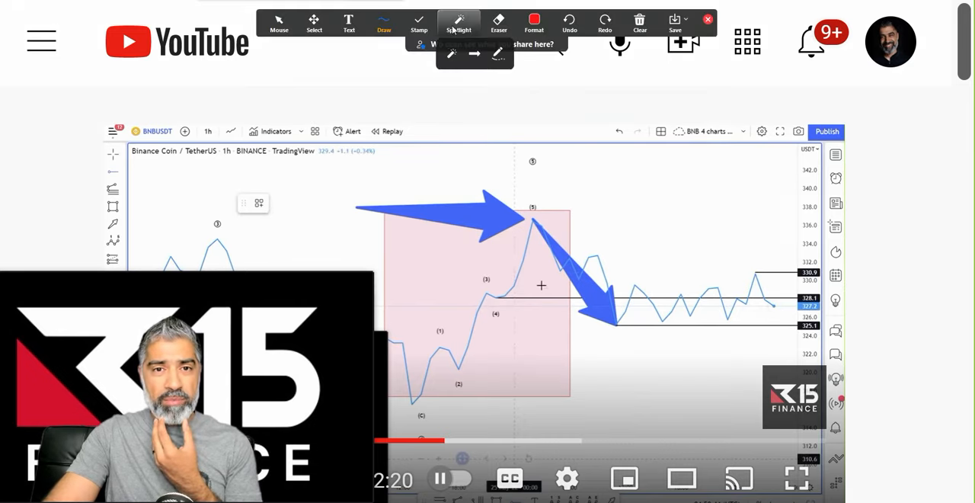
left_click(707, 18)
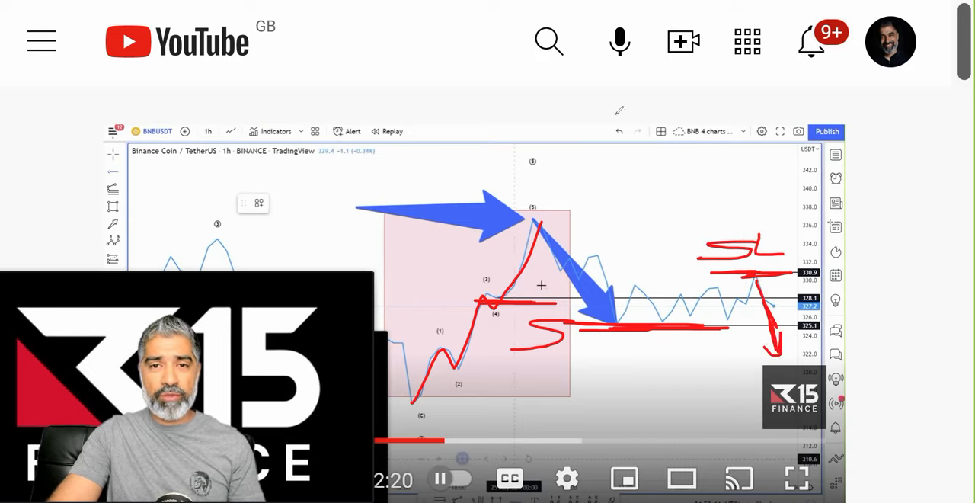
Clear the red hand-drawn markings, leaving only the video's original blue arrows.
left_click(890, 41)
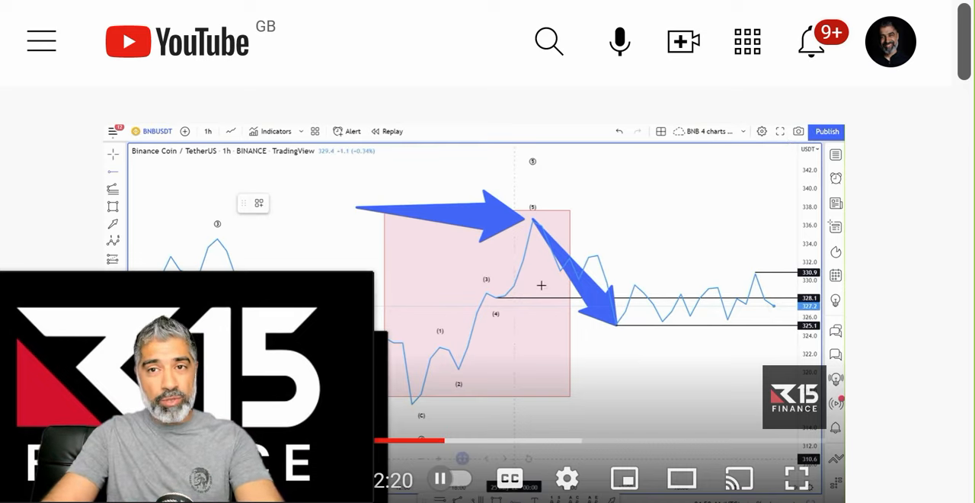
Replay the BNBUSDT 1h chart forward until price breaks below 325.1 toward about 297.
left_click(797, 478)
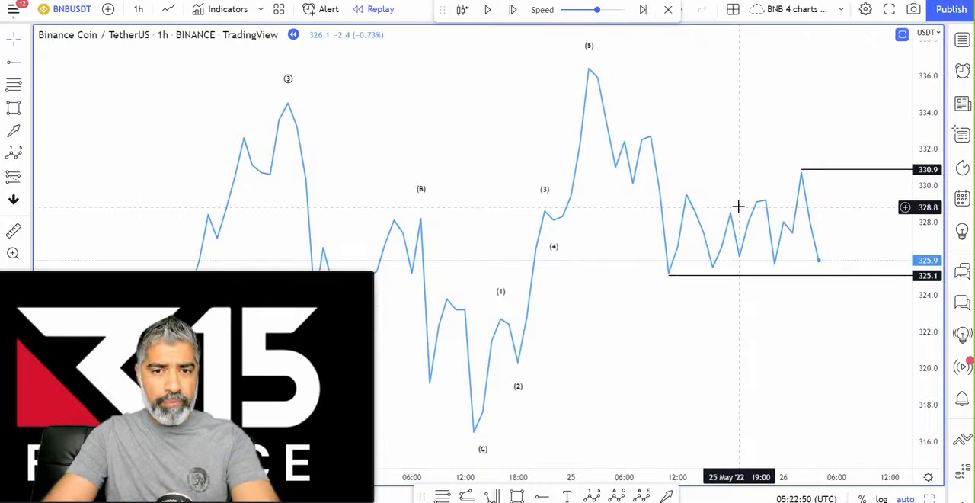
mouse_move(817, 207)
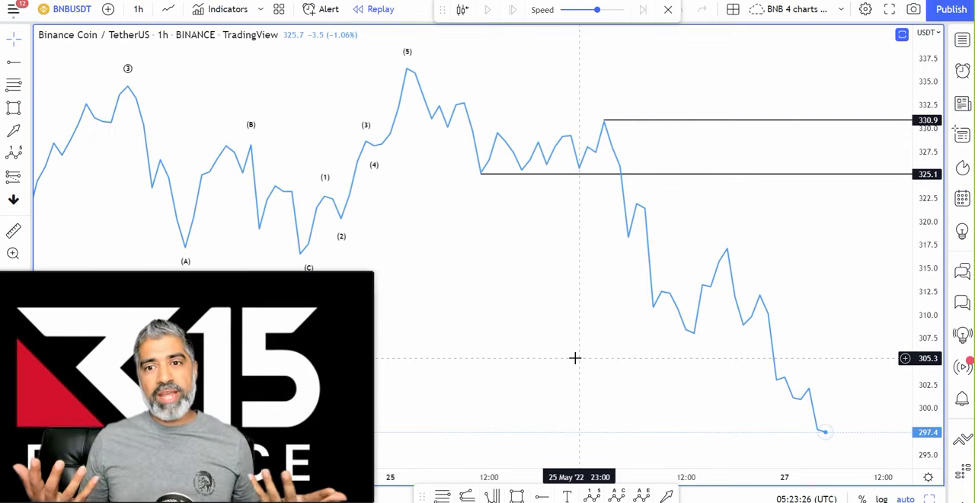
mouse_move(570, 358)
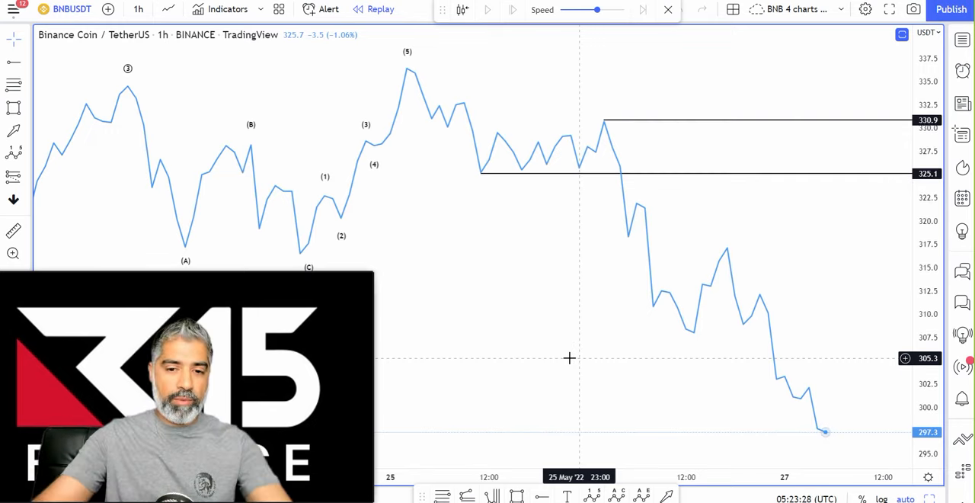
left_click_drag(563, 329, 506, 199)
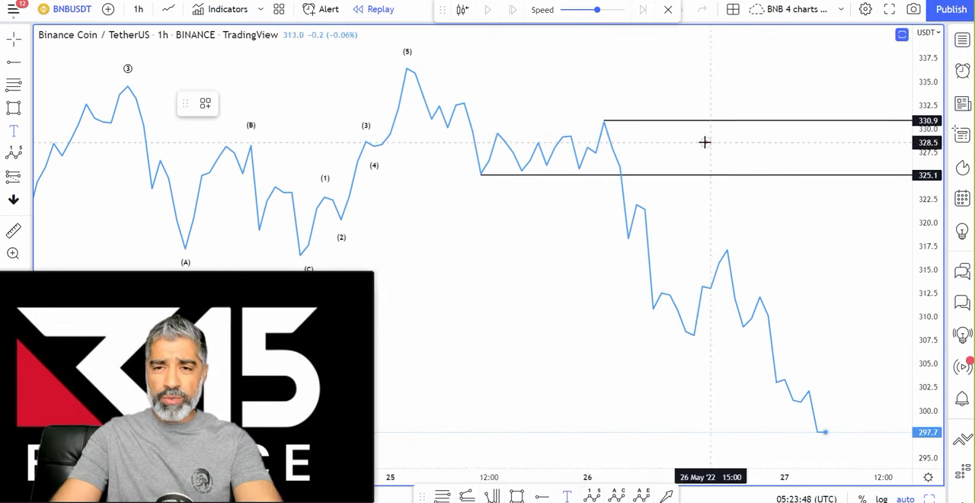
Add a bold '1 - 5' text label just above the 325.1 line on the hourly chart.
left_click(704, 142)
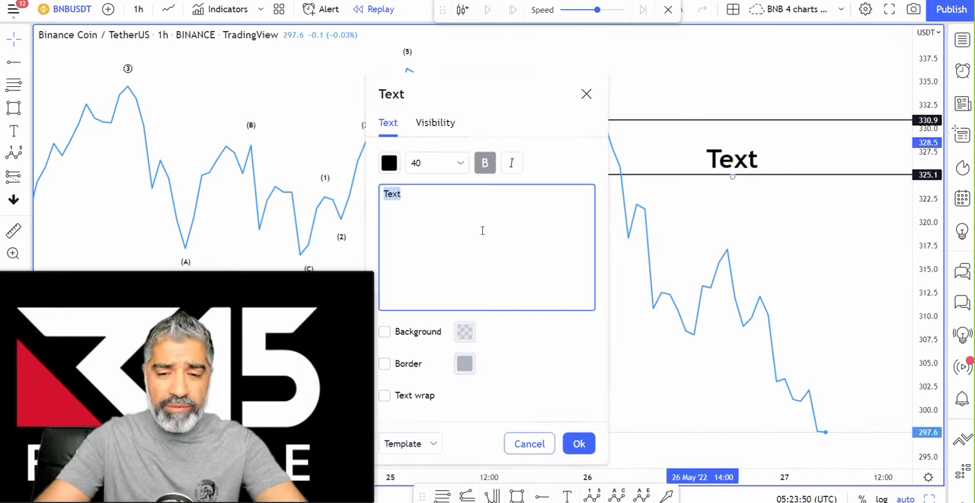
type("1 - 5")
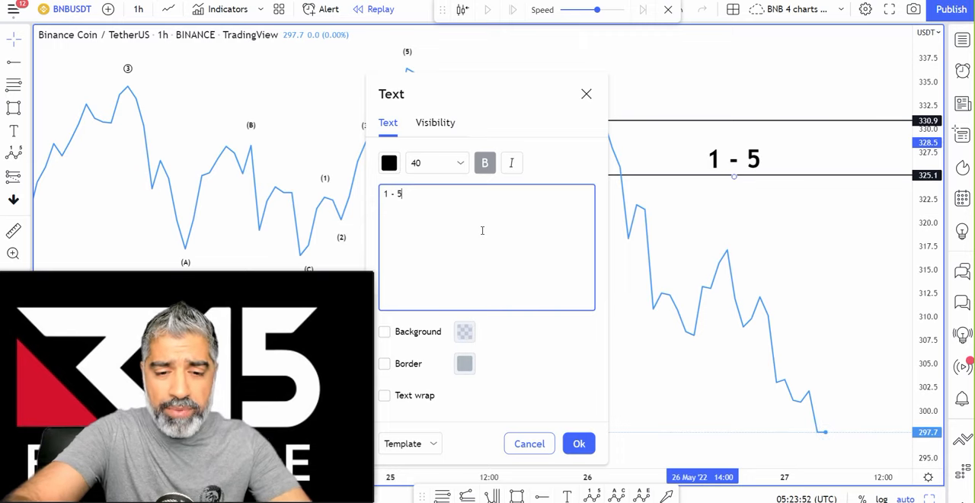
type("%")
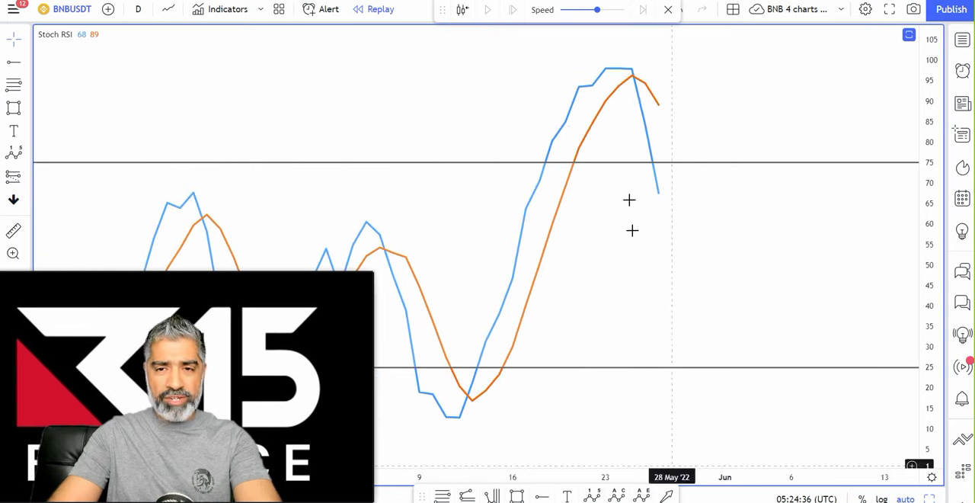
mouse_move(640, 99)
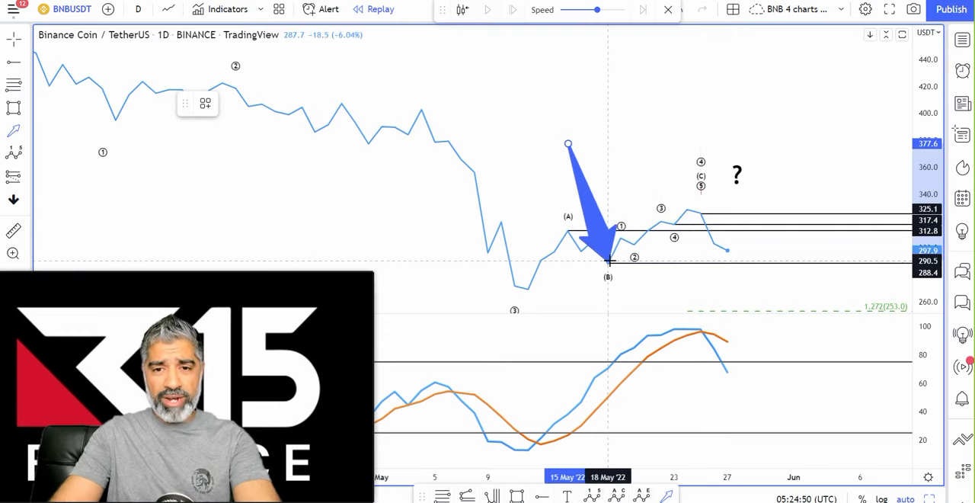
Pan the daily chart down to the Fibonacci extension targets and the '2?' wave label.
left_click_drag(610, 259, 693, 259)
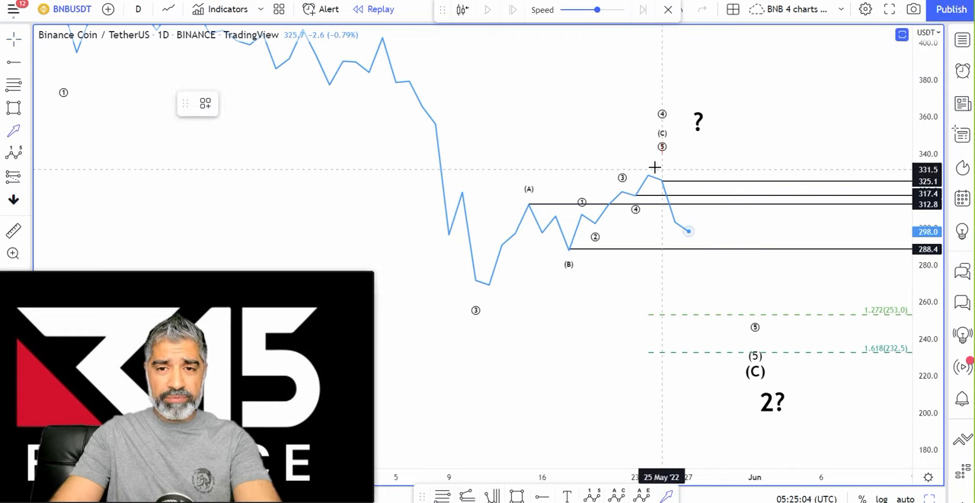
left_click_drag(661, 168, 746, 338)
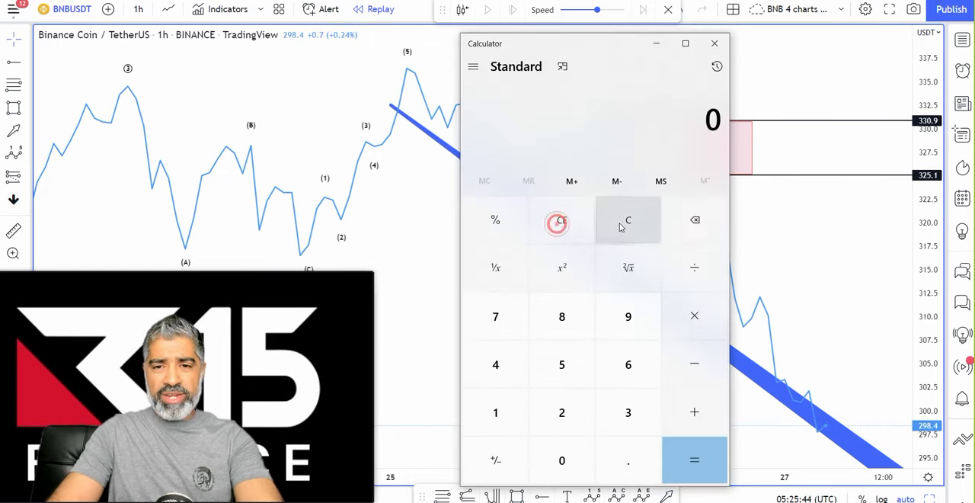
Work out 3% of 100,000 as 3,000 in Calculator, then minimize it.
left_click(496, 411)
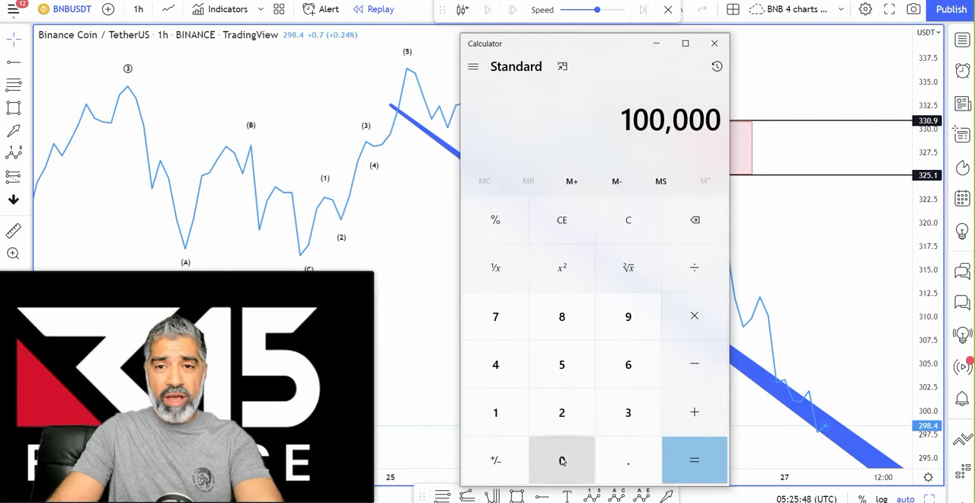
mouse_move(695, 315)
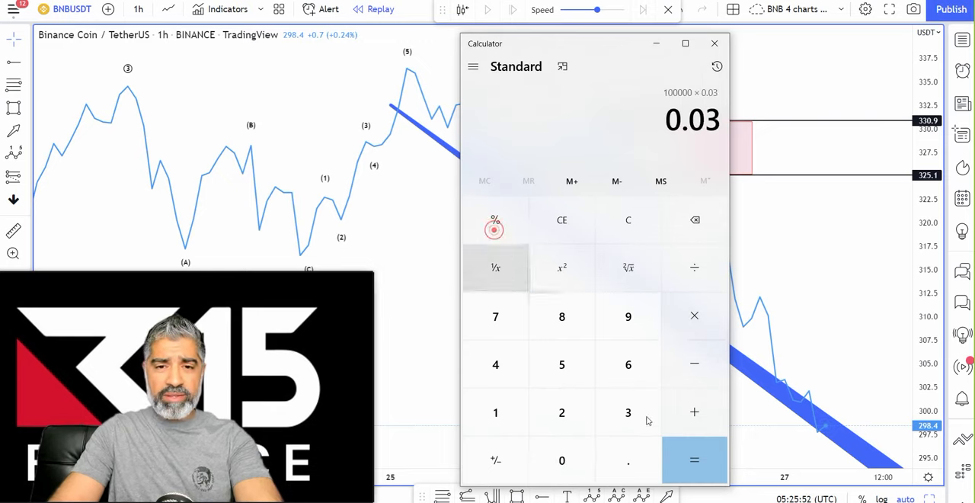
left_click(695, 460)
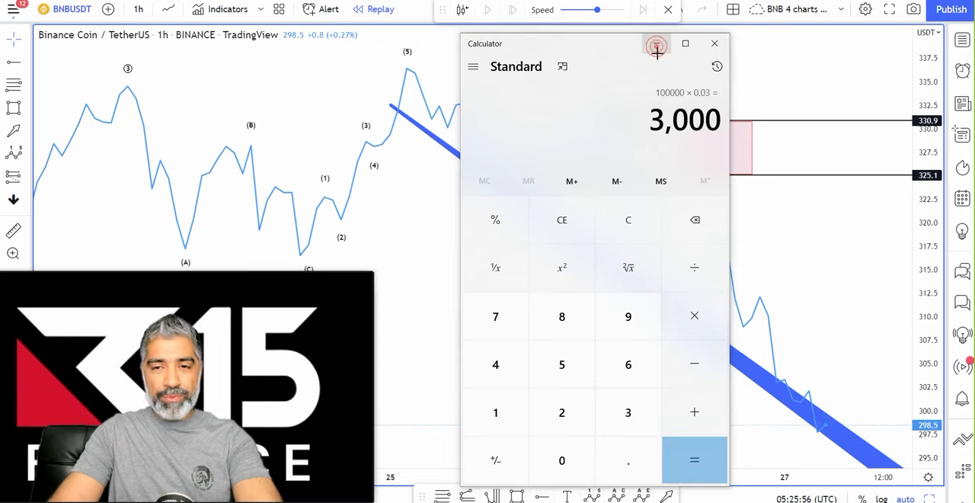
left_click(715, 43)
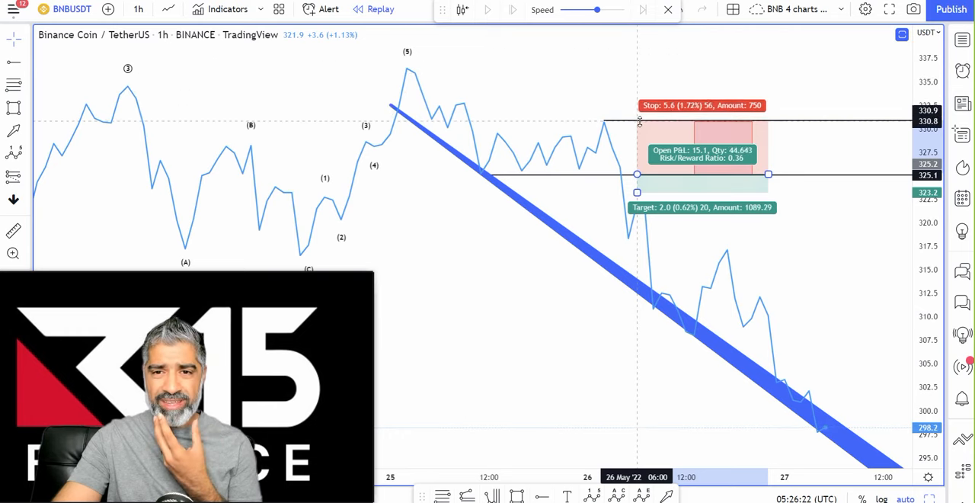
Adjust the 325.1 short with stop 330.9 to target about 298.1, then pan to earlier history.
left_click(637, 193)
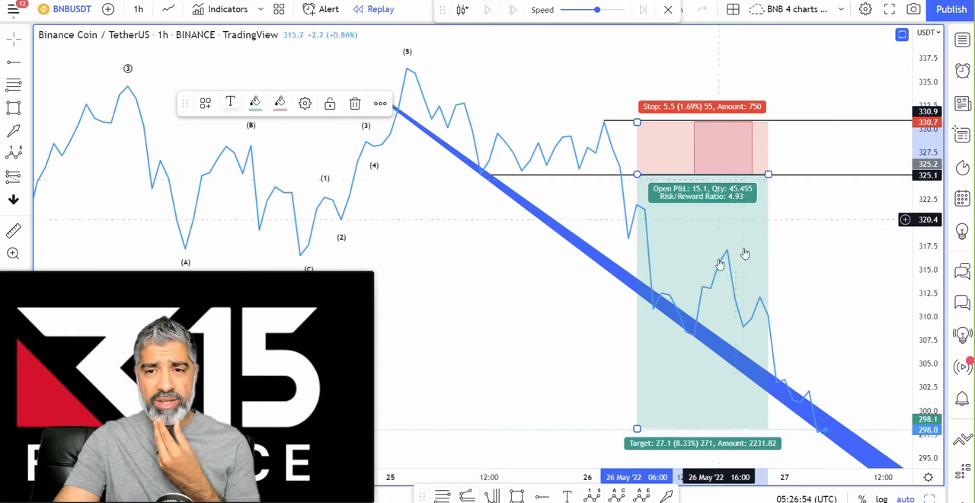
mouse_move(700, 390)
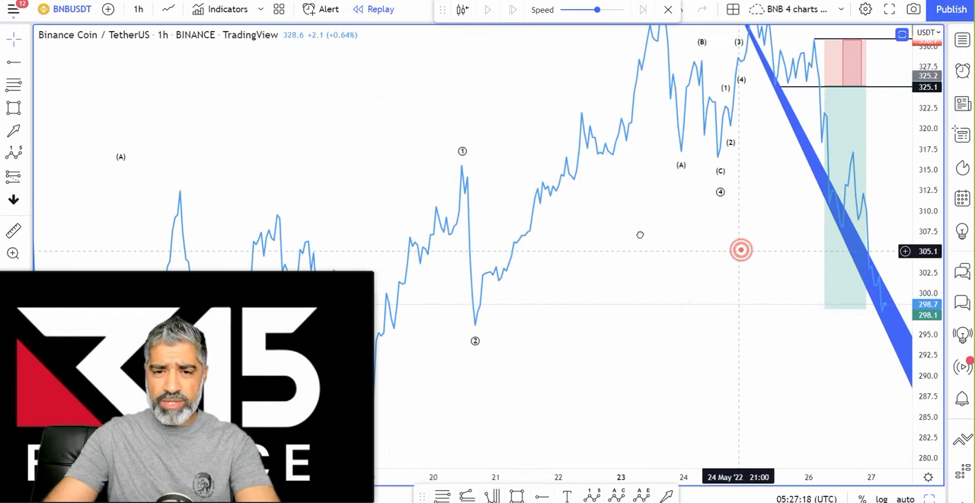
left_click_drag(740, 250, 472, 438)
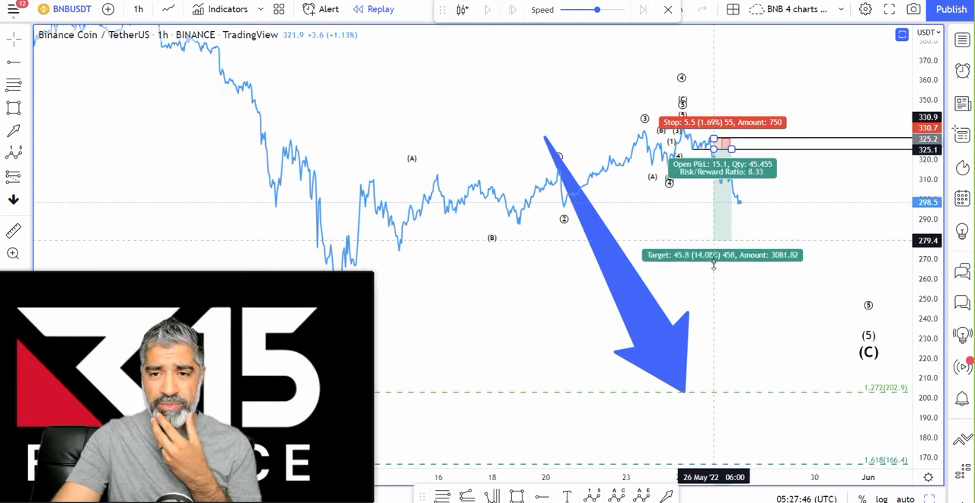
Extend the short's target down to the 1.272 Fibonacci level for a 22.29 risk/reward.
left_click_drag(713, 265, 716, 393)
type("22")
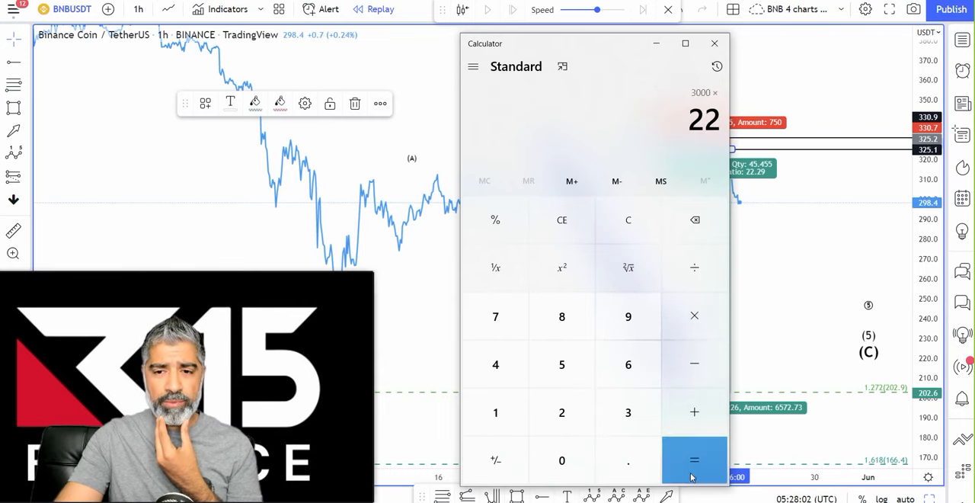
Work out 3000 × 22 = 66,000 in Calculator, then minimize it.
left_click(694, 460)
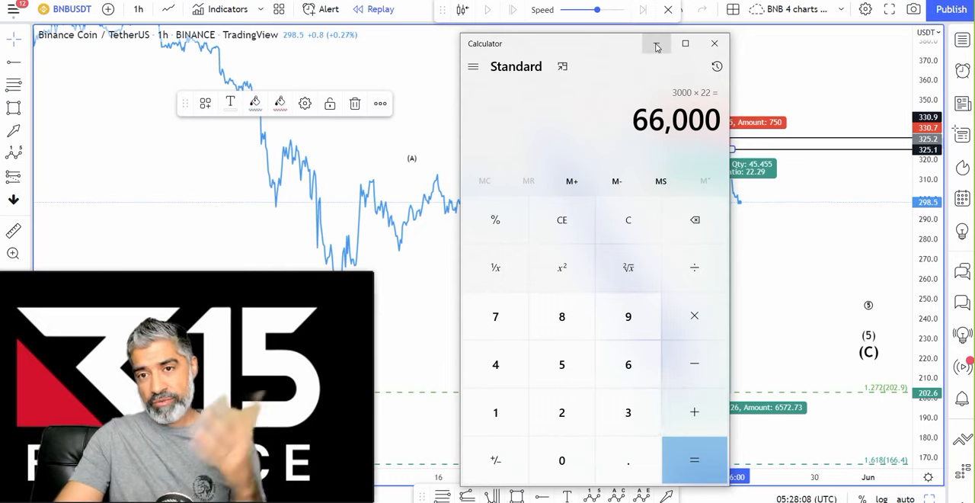
left_click(714, 42)
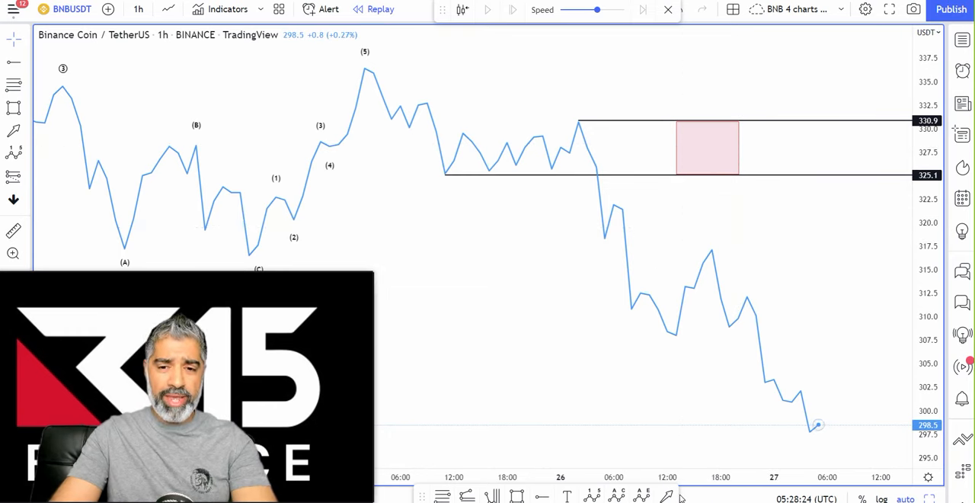
Sketch a downward projection arrow from the wave top toward about 312.
left_click_drag(445, 66, 490, 186)
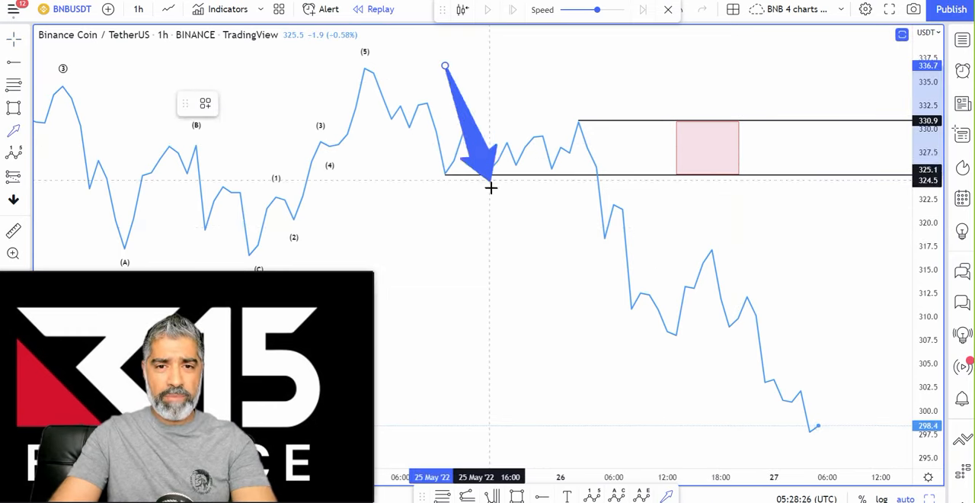
left_click_drag(490, 186, 810, 432)
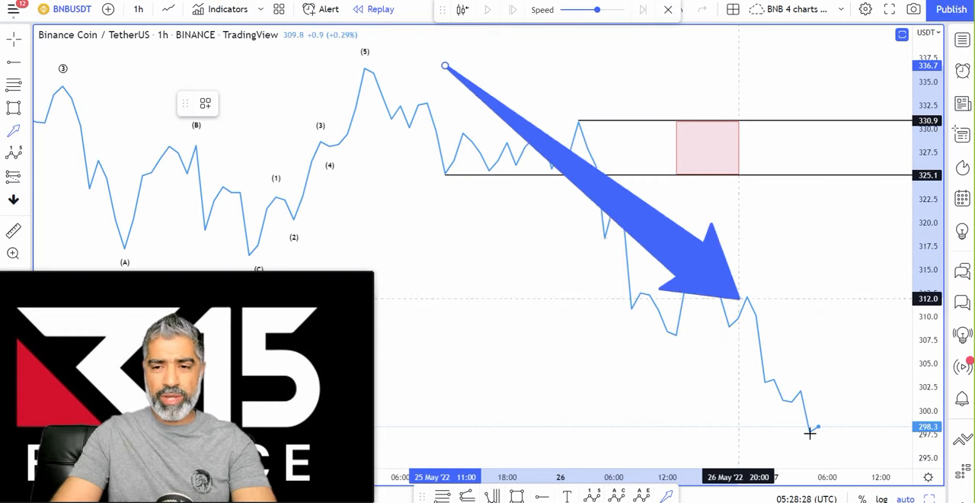
left_click_drag(811, 433, 567, 119)
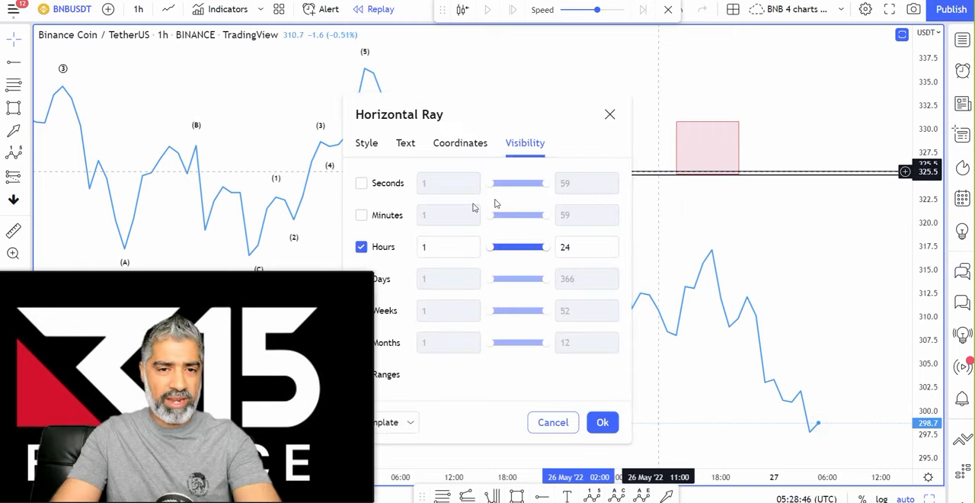
Confirm the horizontal ray's style settings and recolour it red at the 325.5 level.
left_click(366, 143)
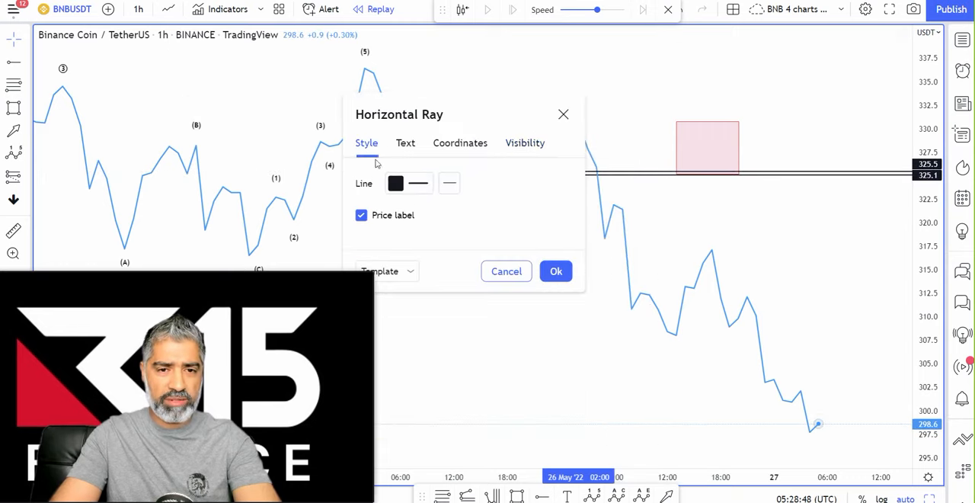
left_click(396, 183)
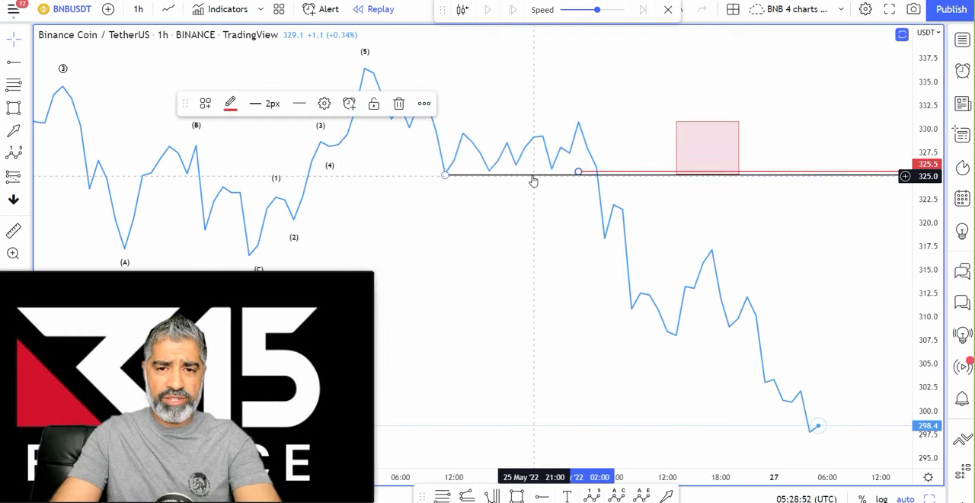
left_click(323, 103)
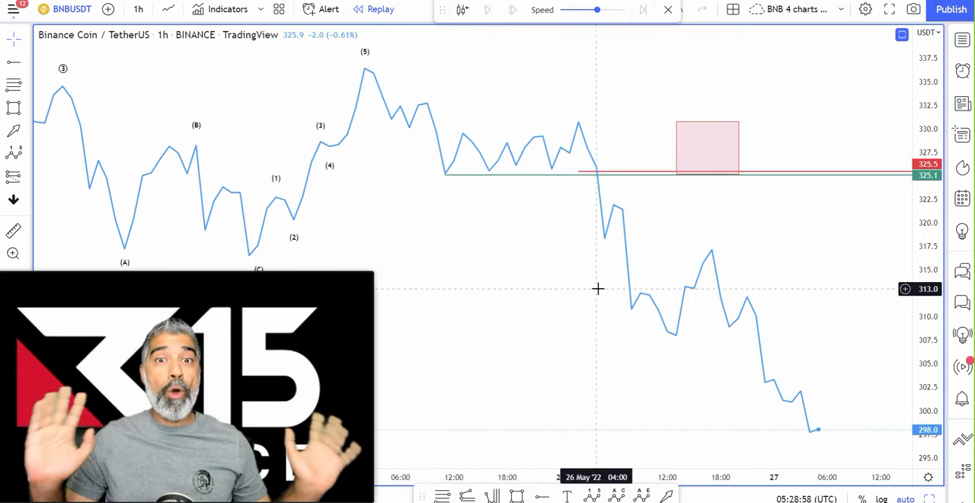
mouse_move(728, 125)
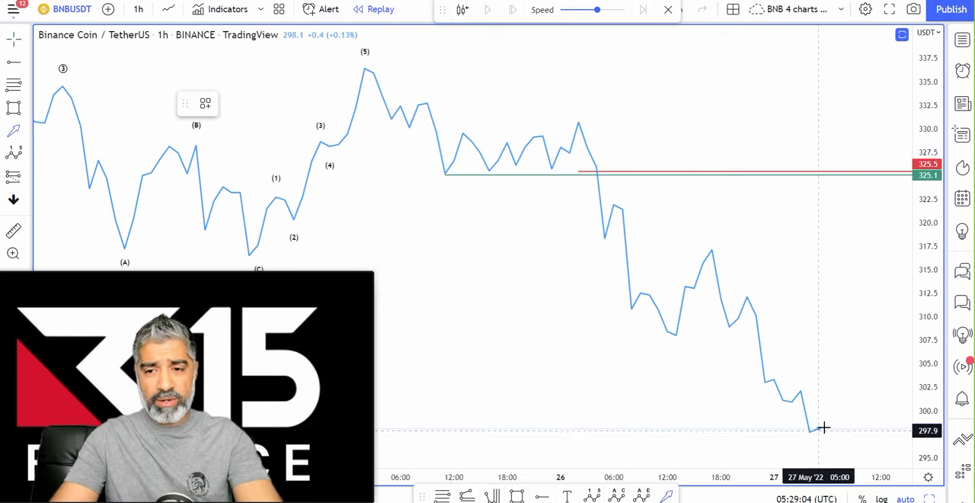
Pan the chart back to the latest price action near 299 after the 26 May top.
left_click_drag(820, 426, 856, 34)
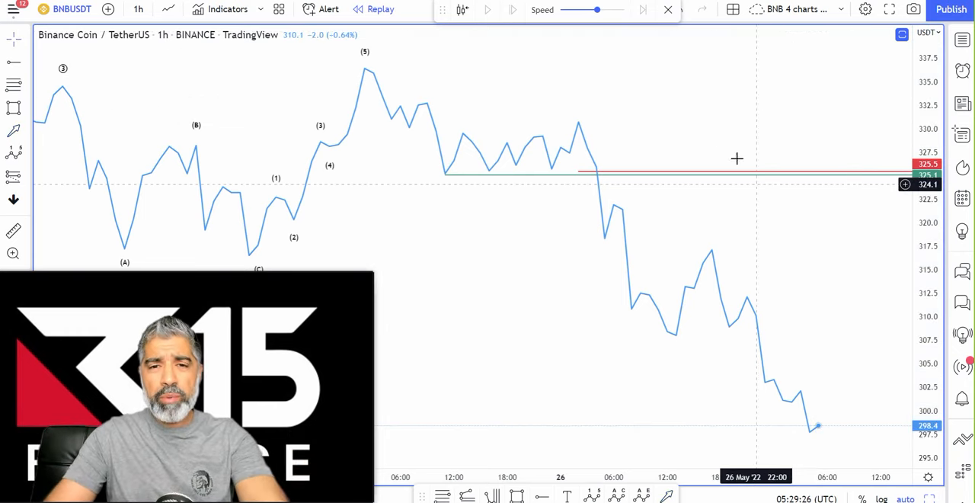
mouse_move(619, 373)
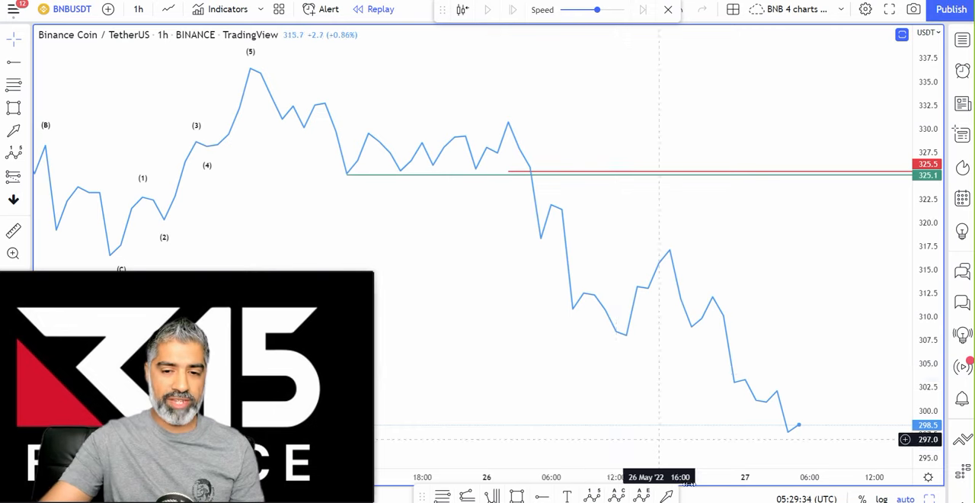
left_click_drag(604, 326, 241, 140)
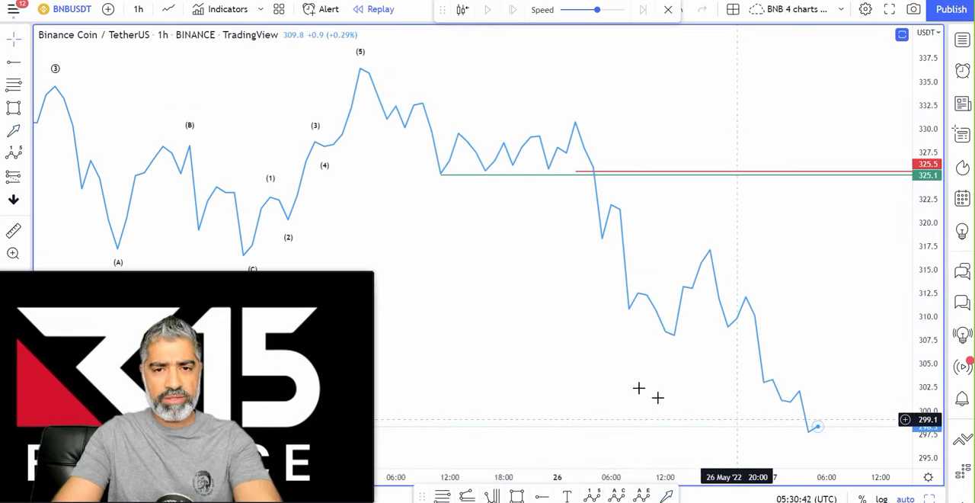
mouse_move(573, 360)
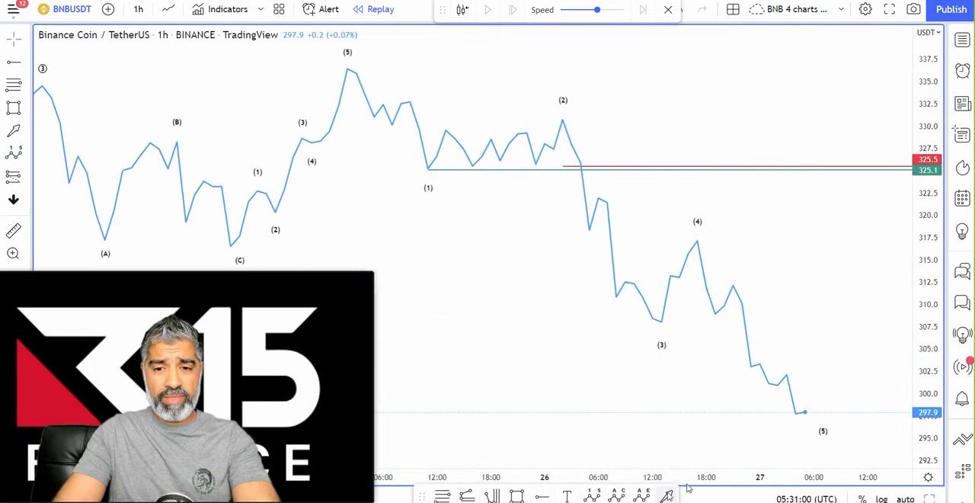
Place a red stop line at wave (4)'s 317.2 high and an arrow trailing down from 325 to it.
left_click_drag(814, 408, 859, 167)
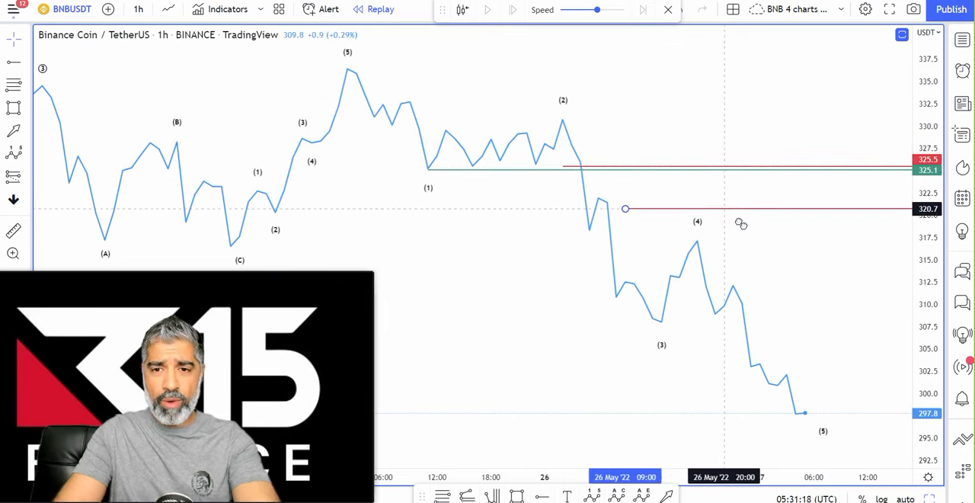
left_click_drag(625, 207, 698, 241)
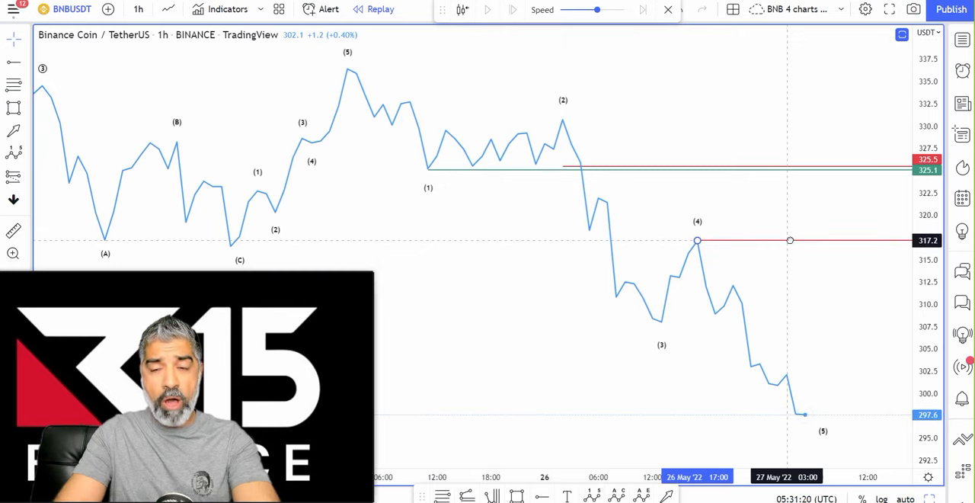
mouse_move(759, 244)
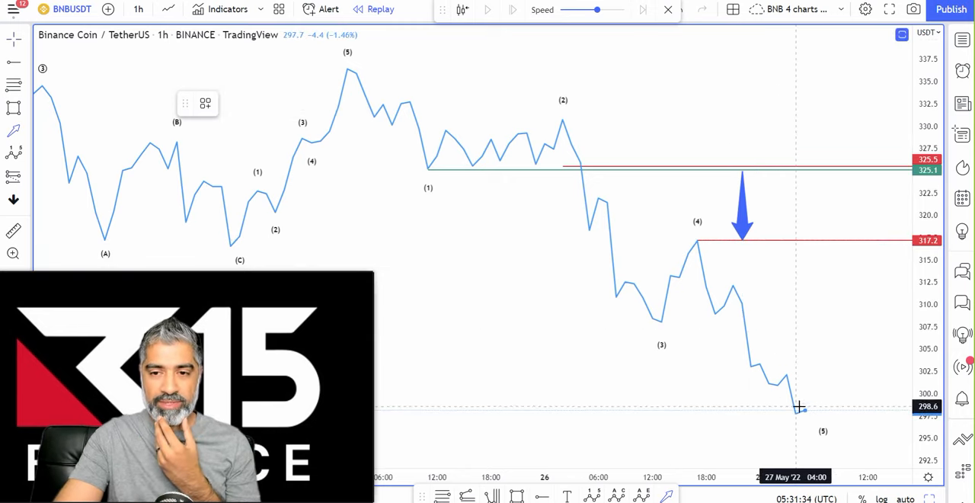
left_click_drag(804, 408, 824, 128)
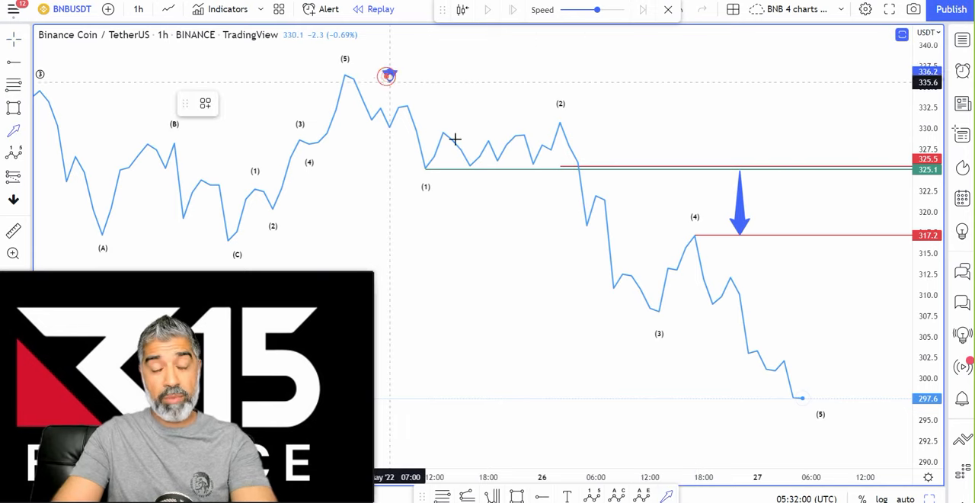
Draw a Trend-Based Fib Extension from wave (5) to the latest low with the 0.382 level enabled.
left_click_drag(389, 76, 800, 399)
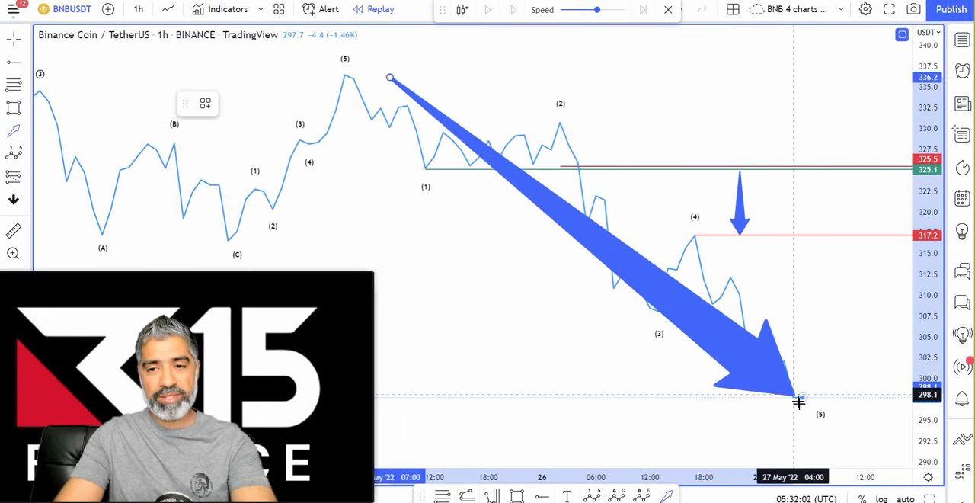
left_click_drag(800, 402, 805, 417)
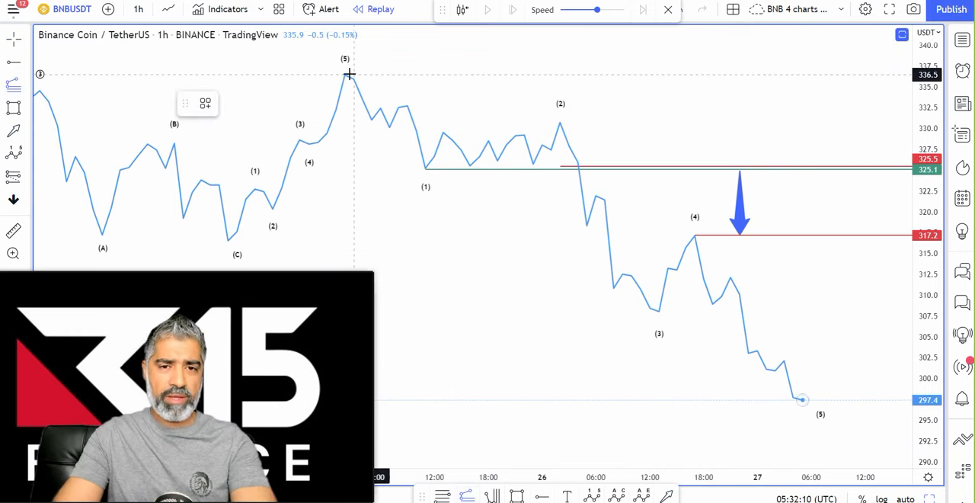
mouse_move(661, 310)
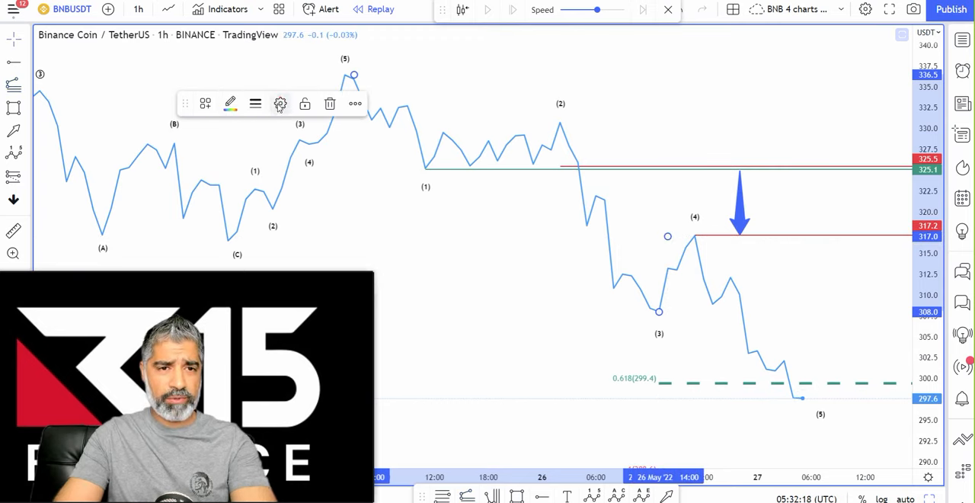
left_click(280, 103)
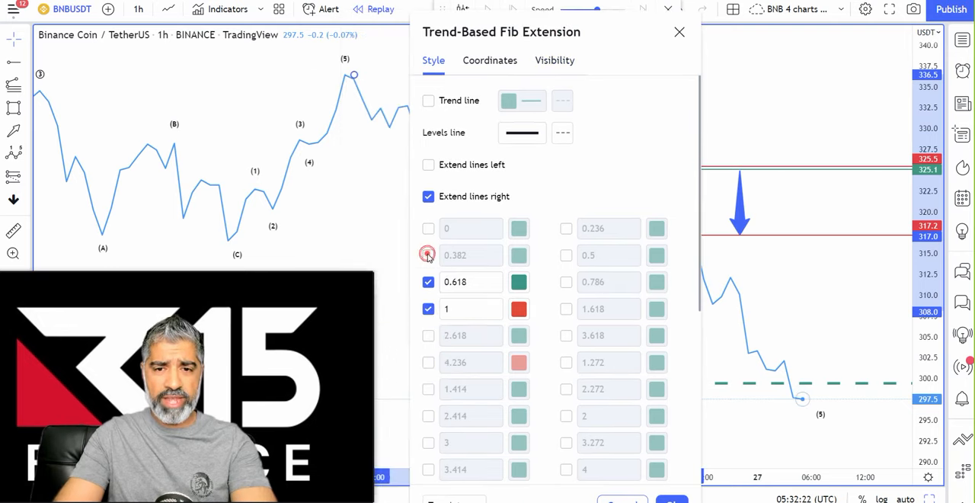
left_click(427, 256)
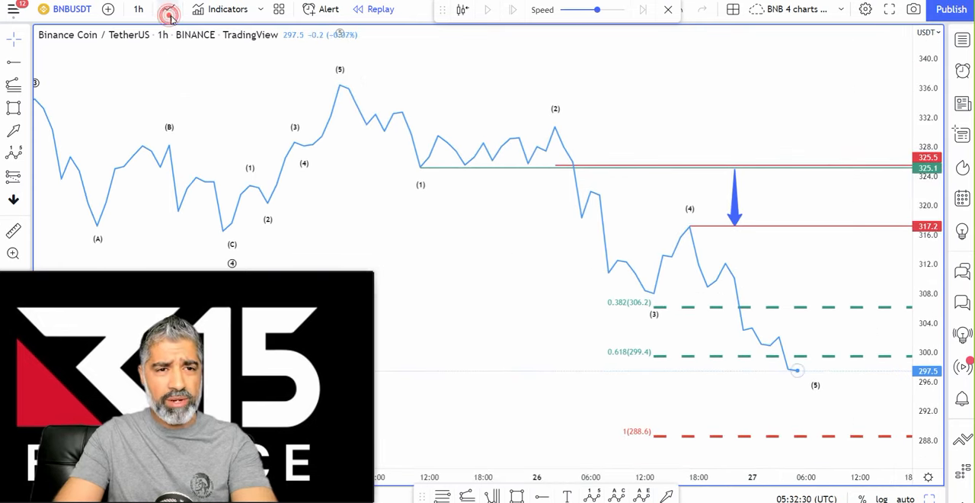
left_click(167, 9)
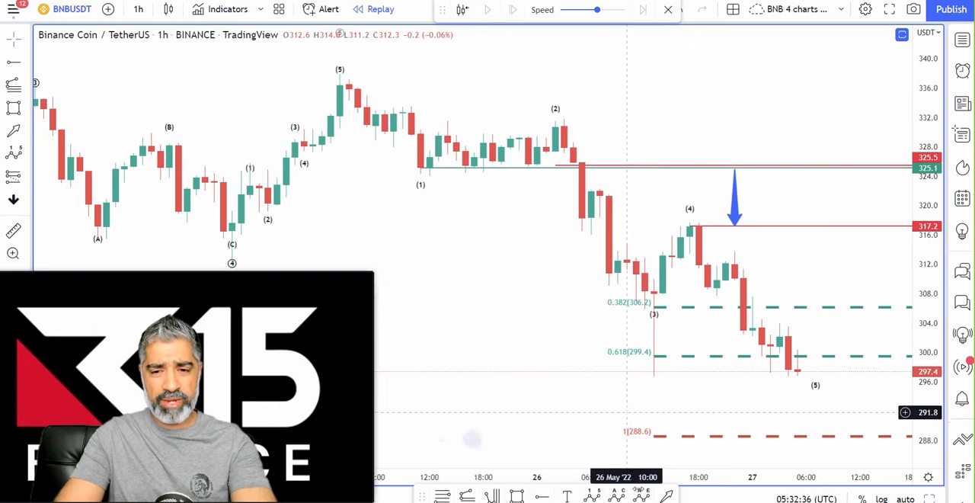
Pan past wave (5) and draw the pink target box from about 299.4 down to 284.1.
left_click_drag(510, 389, 648, 379)
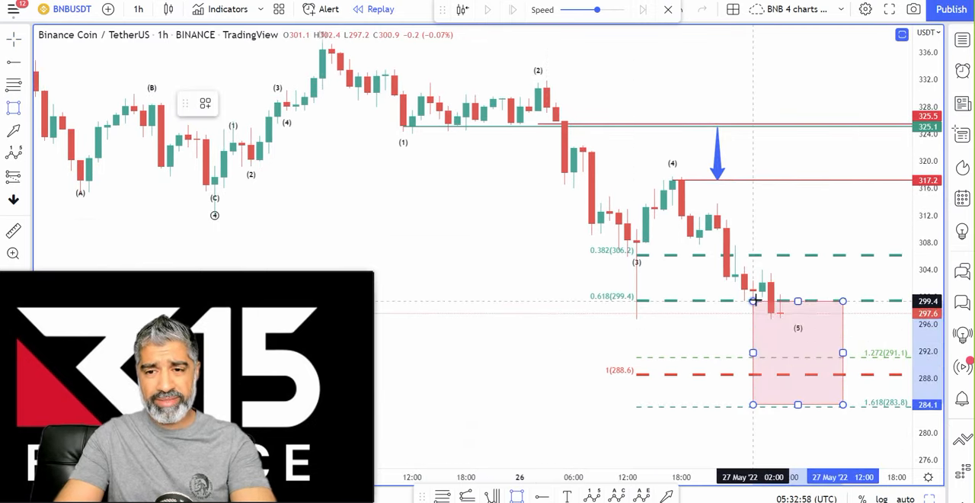
left_click(755, 299)
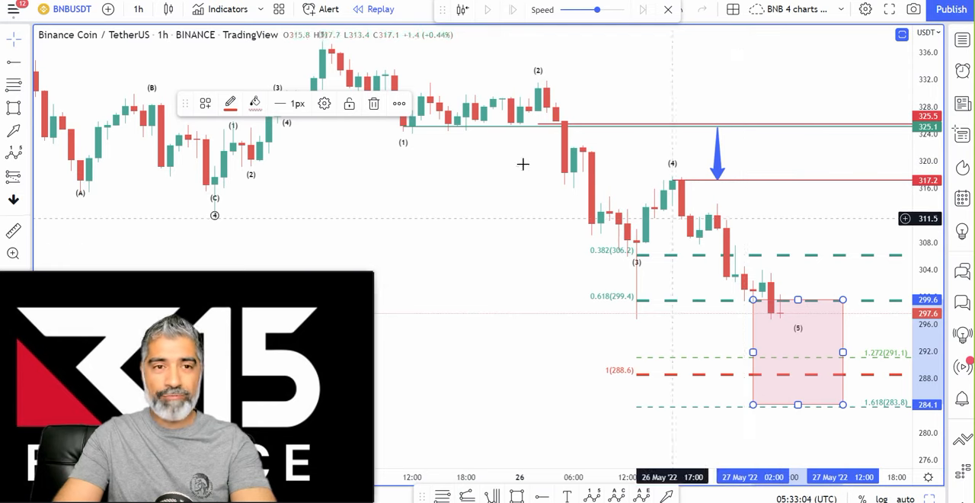
left_click(168, 9)
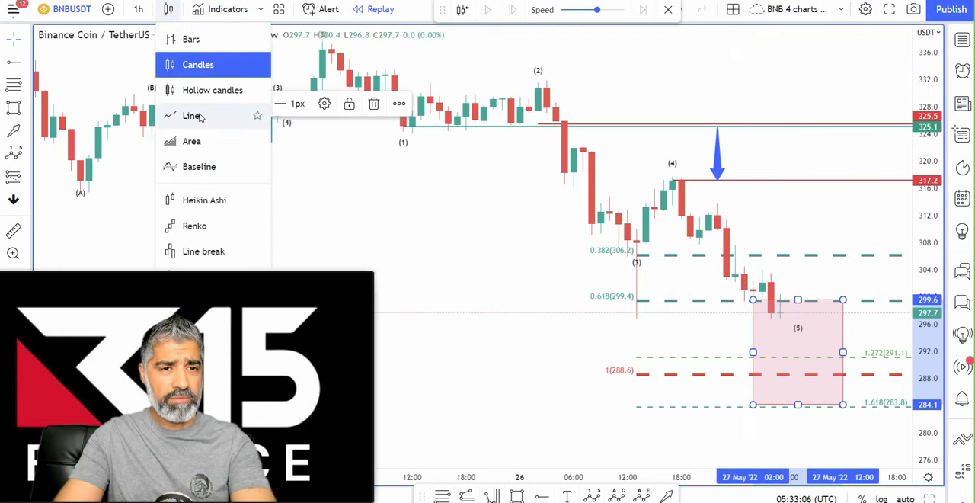
left_click(192, 115)
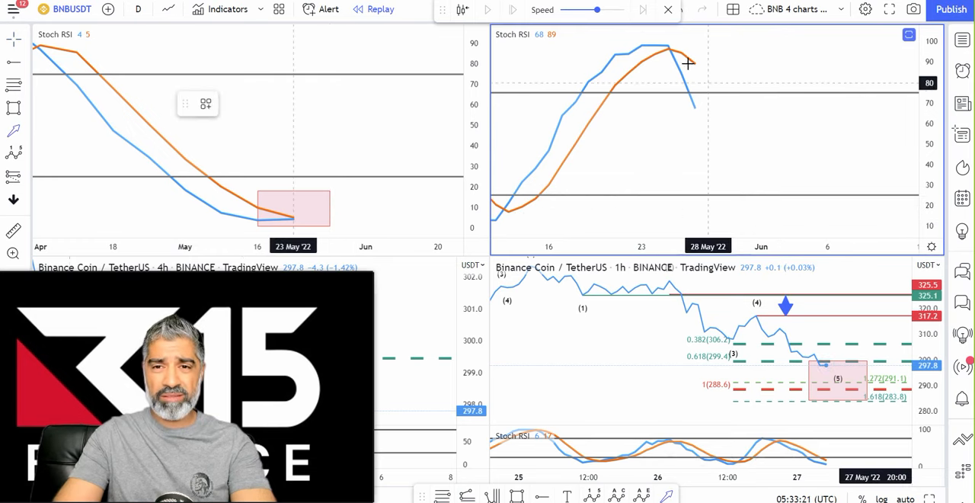
left_click_drag(682, 62, 780, 221)
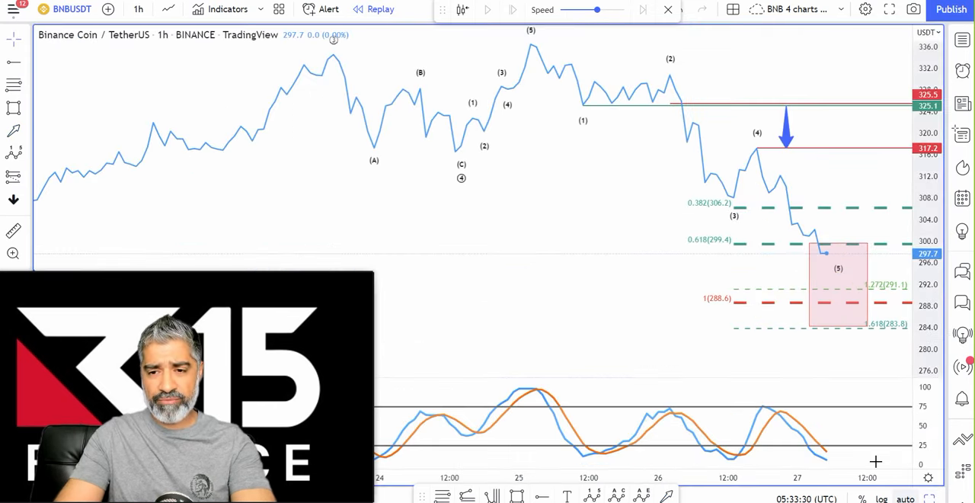
mouse_move(784, 387)
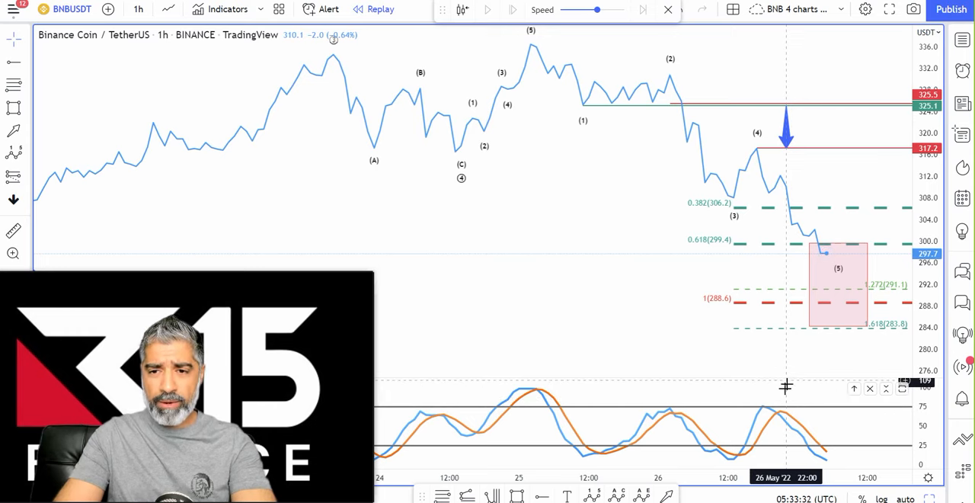
mouse_move(780, 424)
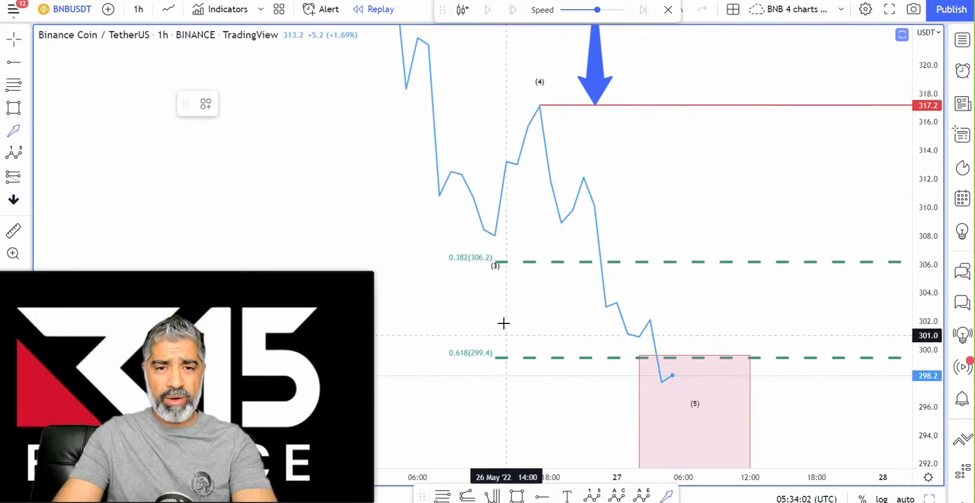
Mark the lower highs with arrows and lower the red stop ray to about 302.1.
left_click_drag(307, 195, 537, 221)
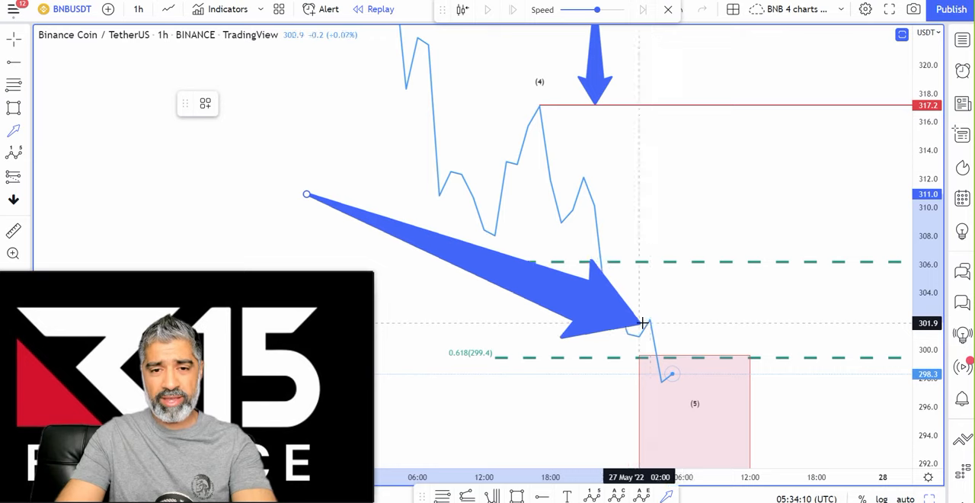
left_click_drag(643, 323, 755, 384)
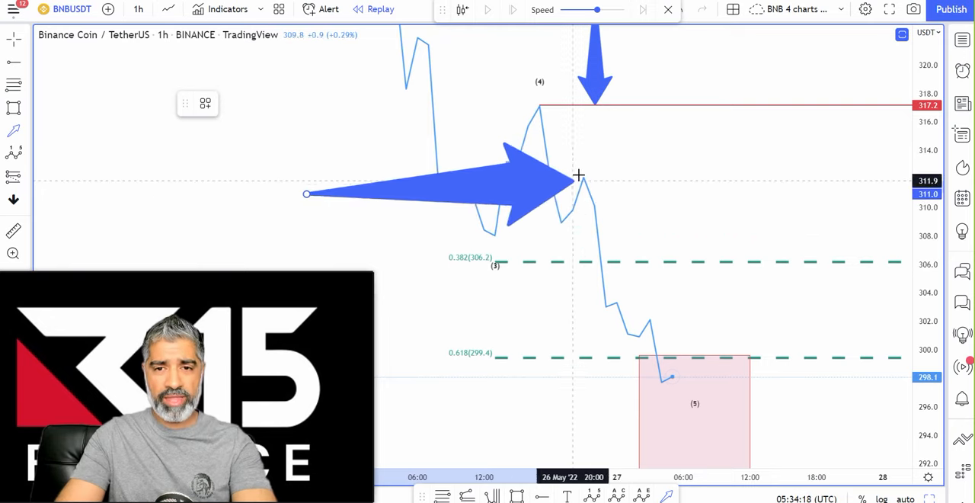
left_click(578, 177)
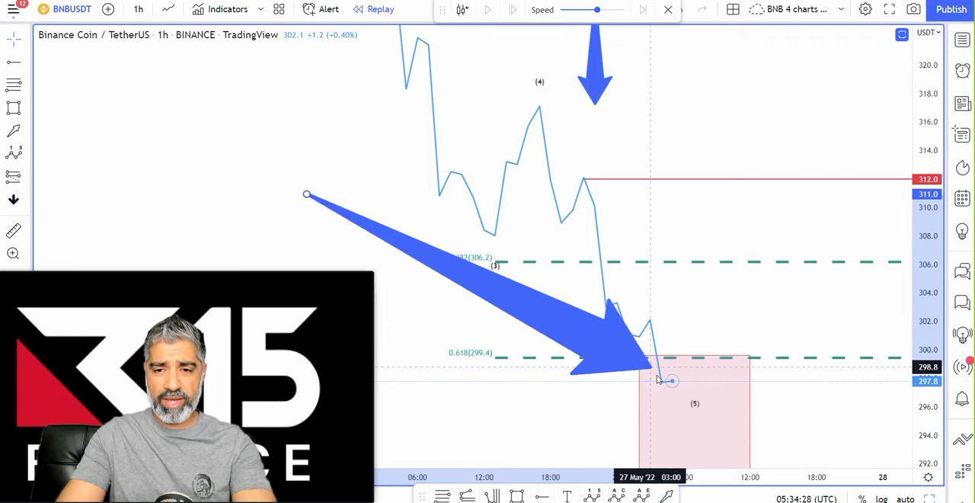
left_click_drag(671, 380, 639, 319)
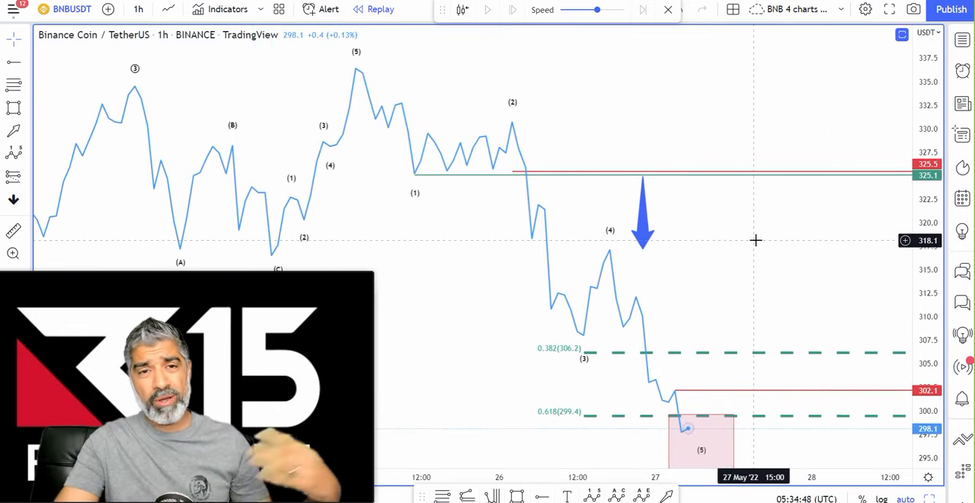
mouse_move(753, 256)
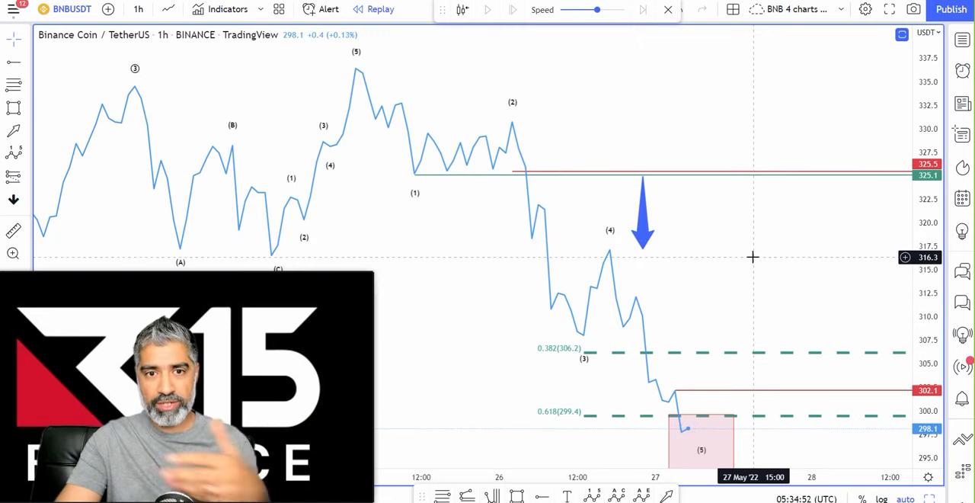
mouse_move(654, 230)
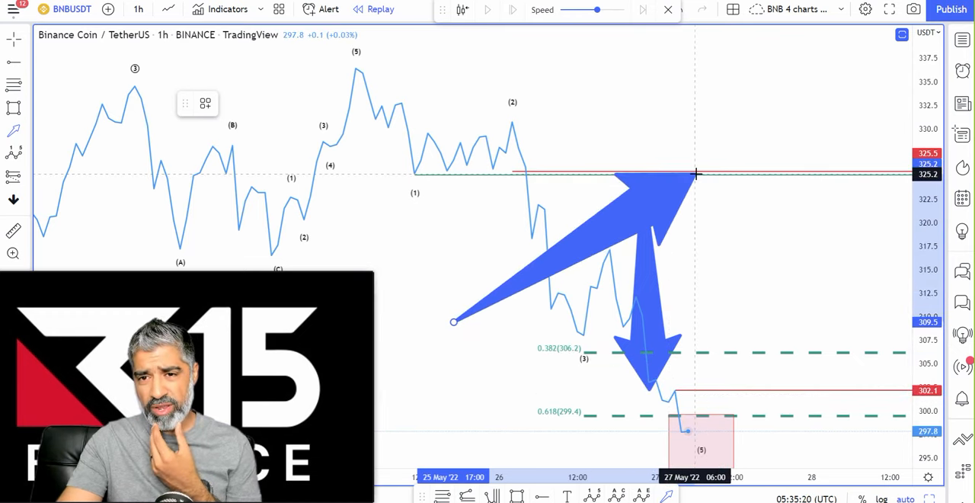
Draw arrows from the old 325 stop level down to the current 302 stop line.
left_click_drag(695, 174, 704, 388)
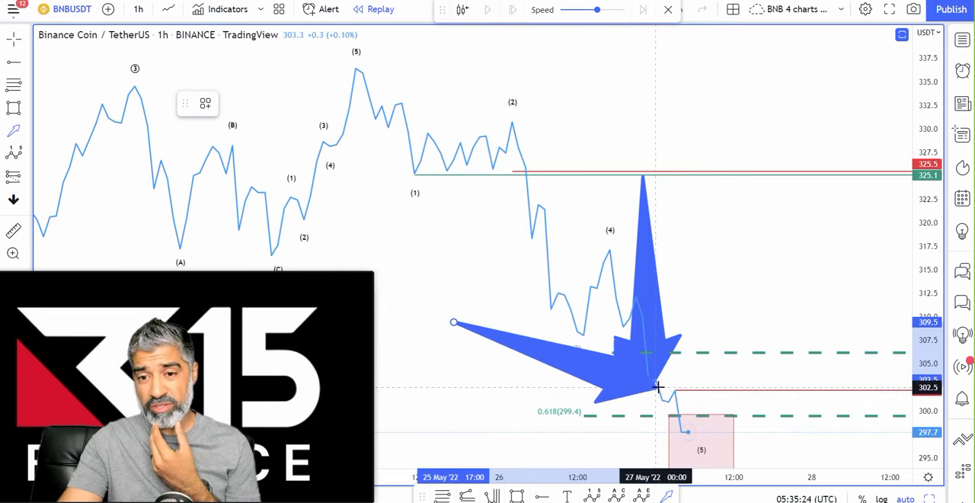
left_click_drag(658, 387, 685, 432)
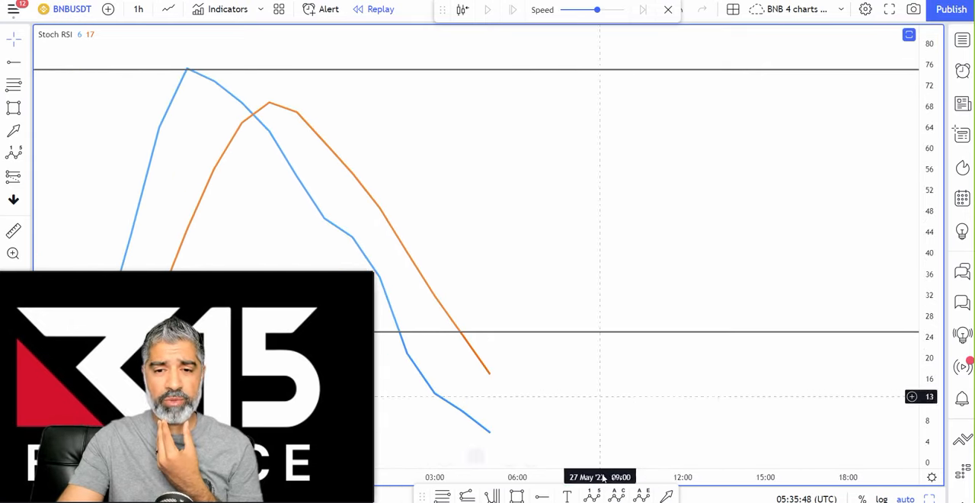
Sketch an arrow showing the Stoch RSI rising and then turning back down.
left_click_drag(521, 393, 597, 54)
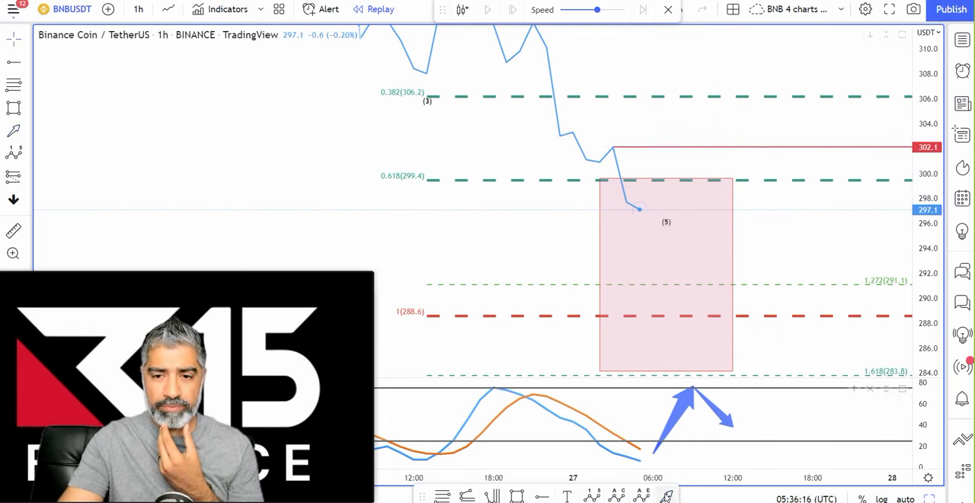
Project price falling to the box bottom, bouncing toward 297, then dropping to the 1.618 target near 284.
left_click_drag(626, 162, 687, 339)
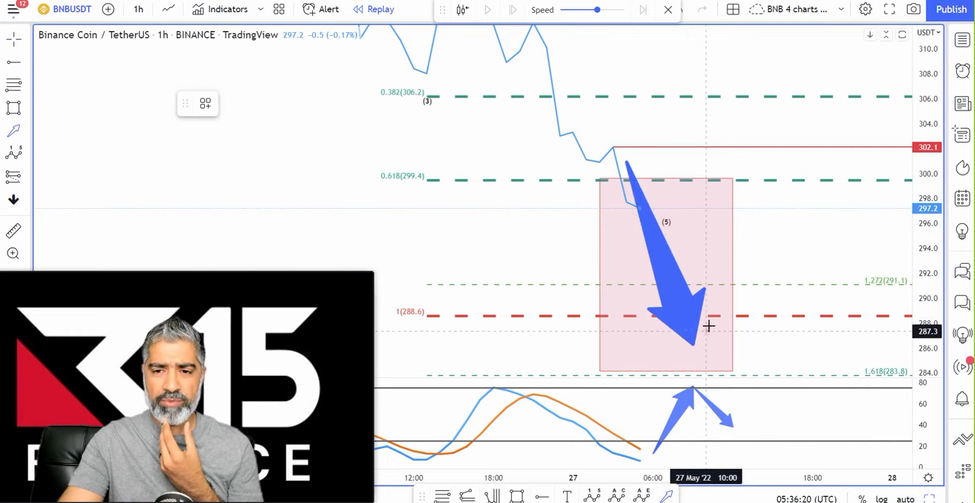
left_click_drag(704, 326, 756, 217)
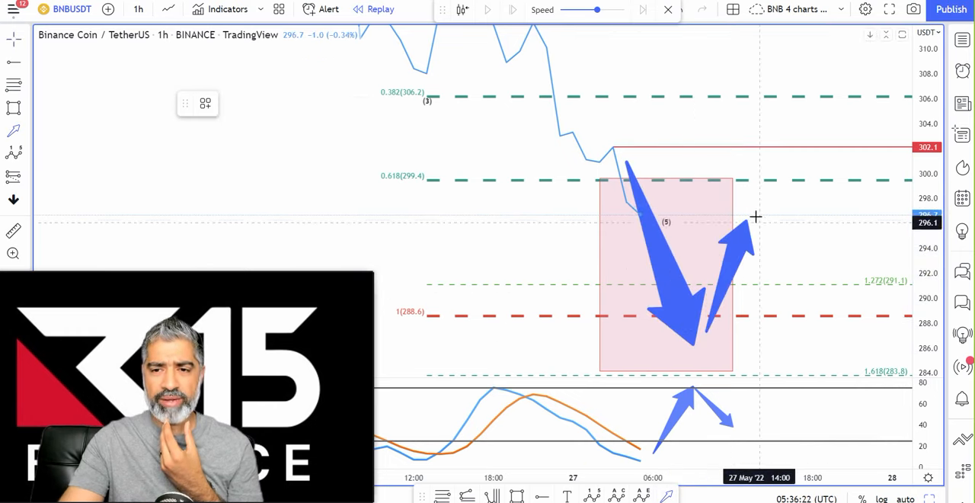
left_click_drag(759, 219, 826, 372)
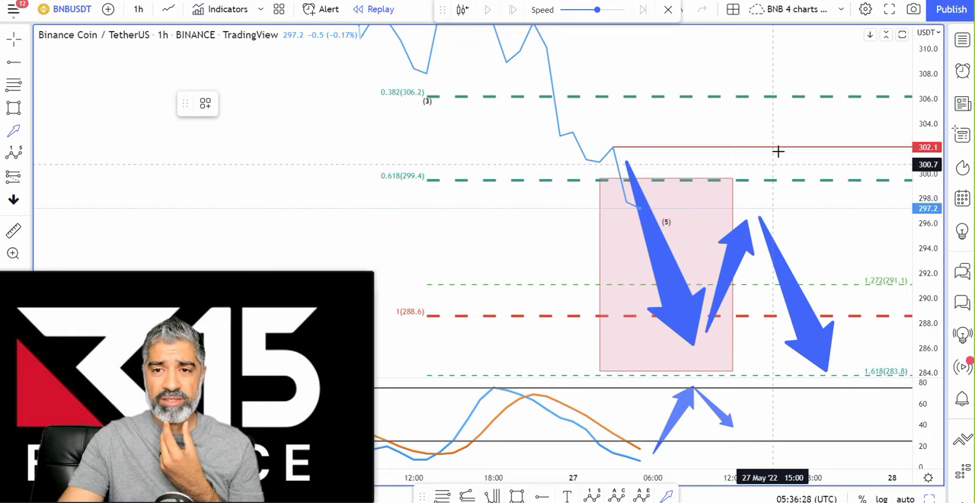
mouse_move(757, 208)
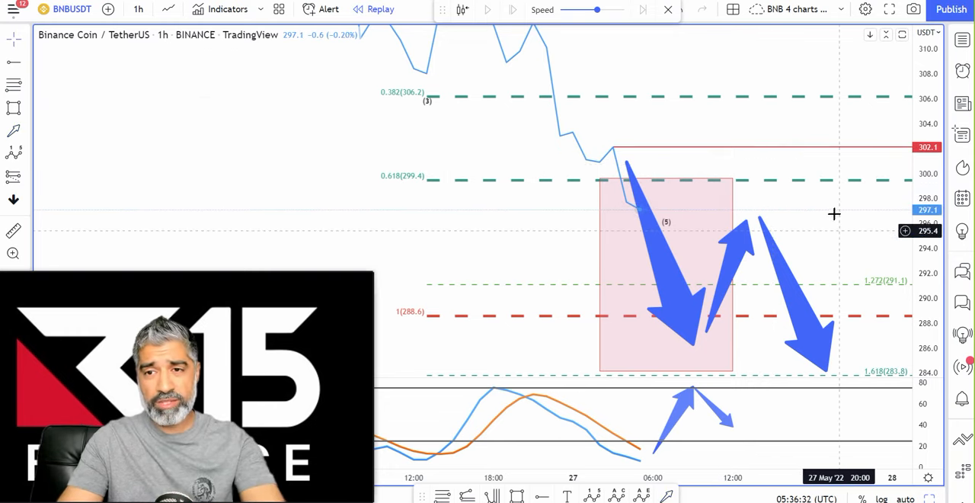
mouse_move(850, 121)
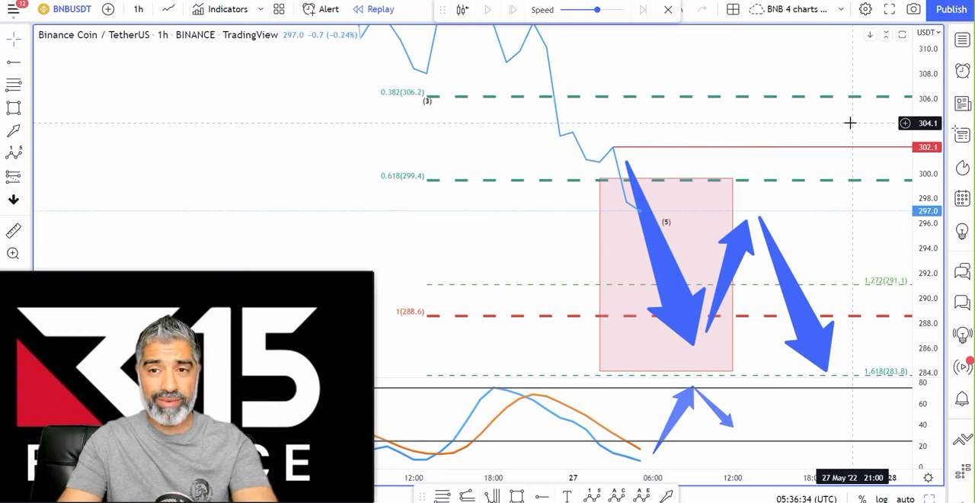
mouse_move(877, 119)
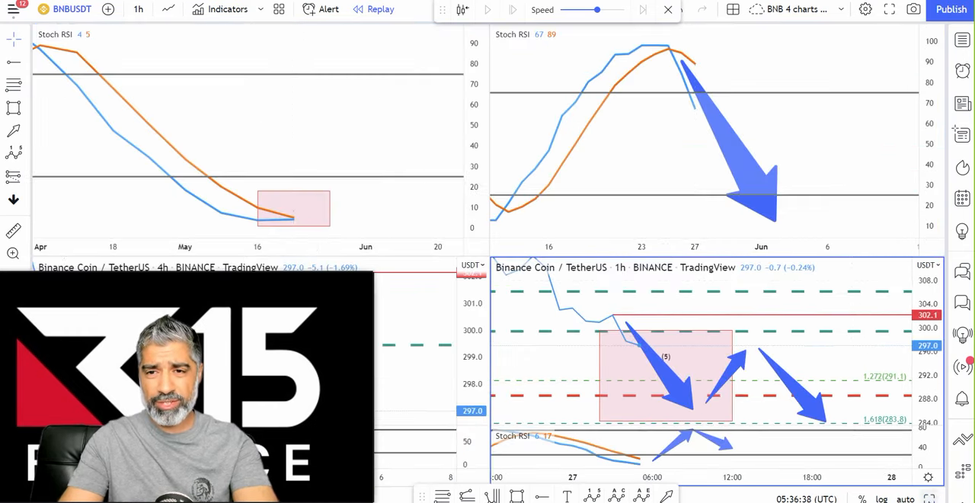
Enlarge the daily Stoch RSI pane and draw an arrow projecting it dropping further.
left_click(137, 10)
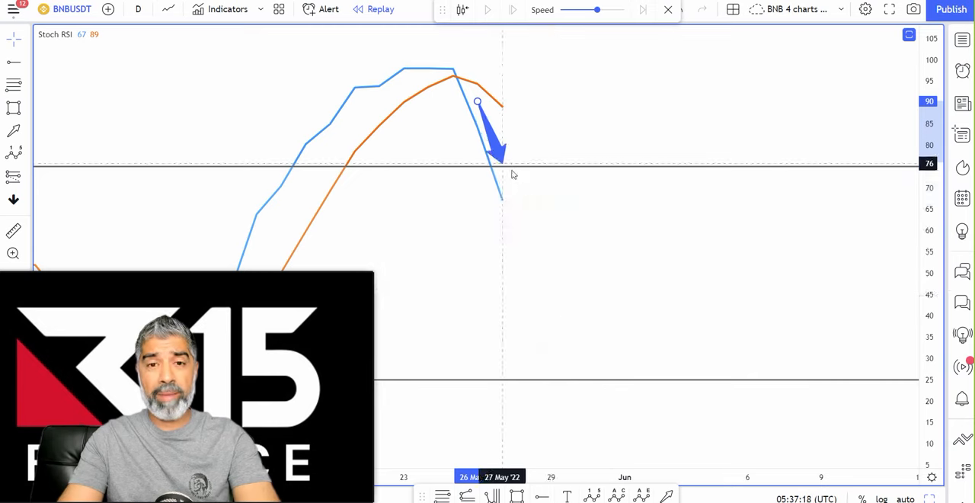
left_click_drag(500, 160, 576, 381)
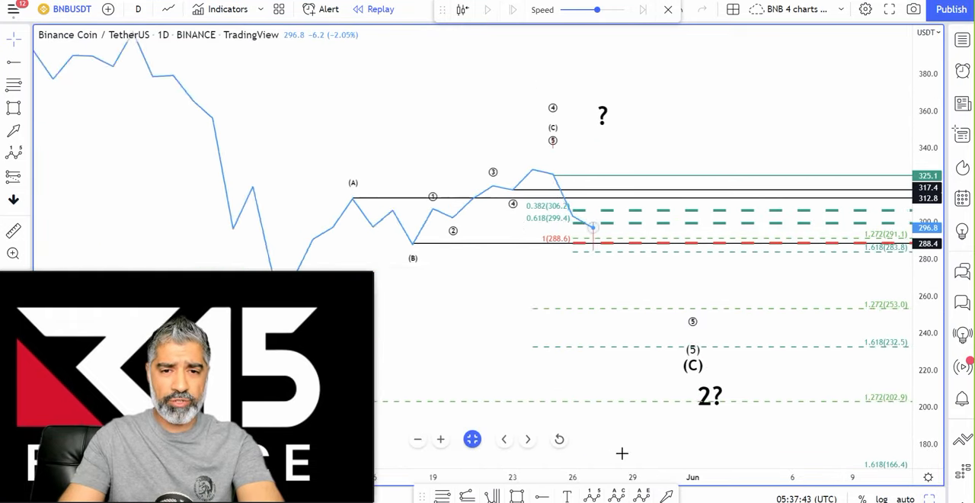
On the daily chart, zoom out to the April–May decline and point an arrow at the mid-May low near 262.9.
scroll("down", 3)
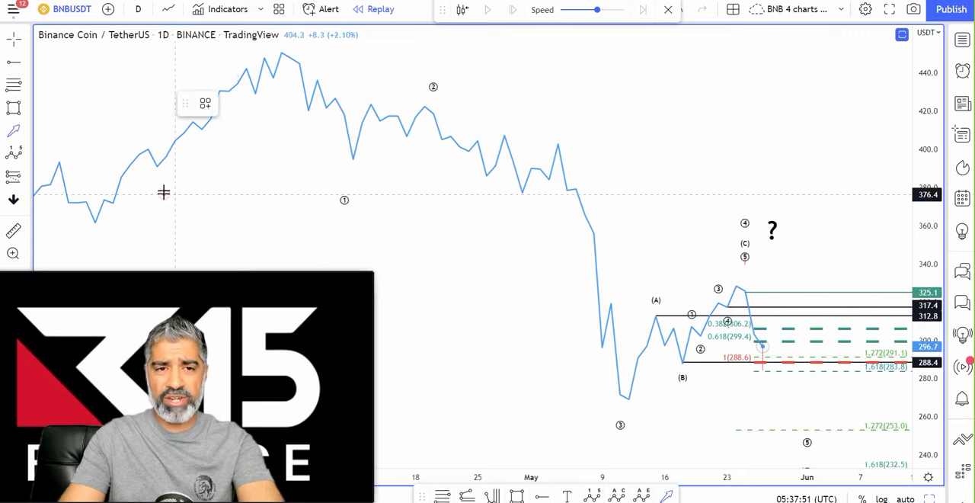
left_click_drag(167, 195, 638, 418)
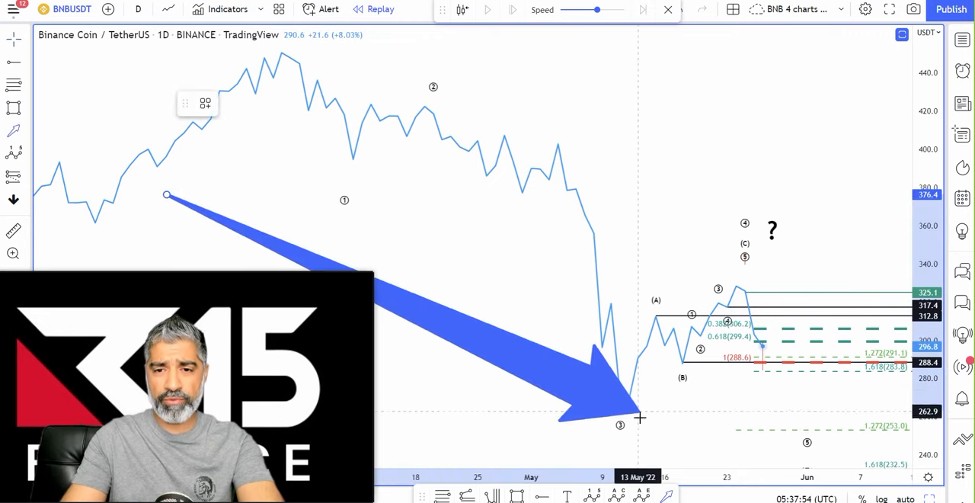
left_click_drag(640, 417, 734, 290)
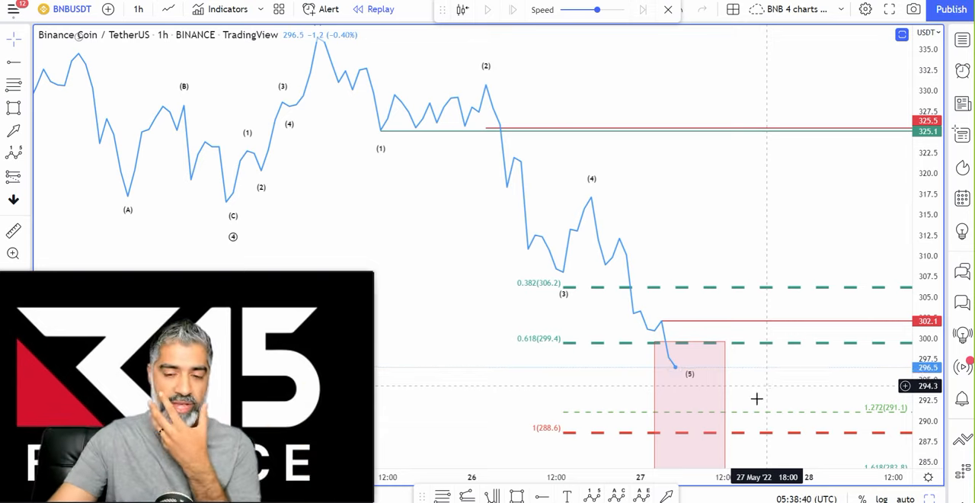
Return to the hourly BNB chart with wave labels, the 302.1 stop line and Fibonacci targets.
left_click_drag(522, 360, 647, 334)
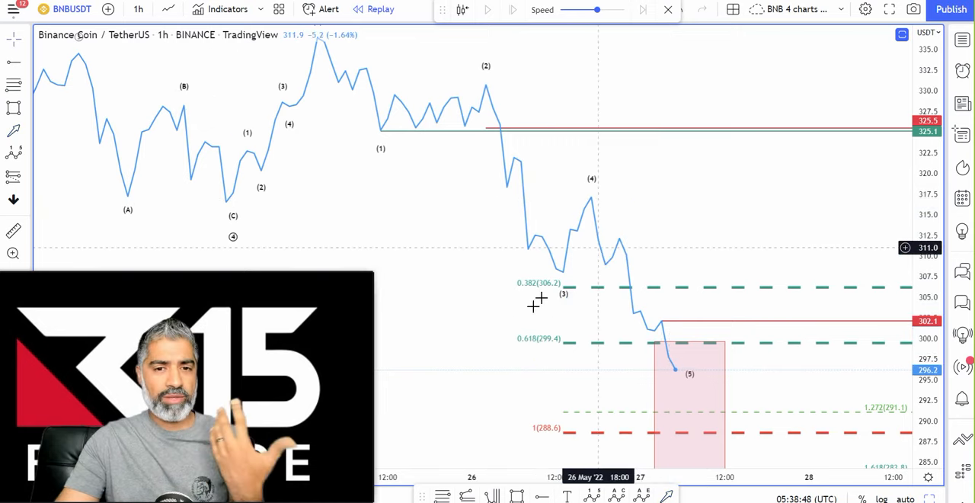
mouse_move(488, 120)
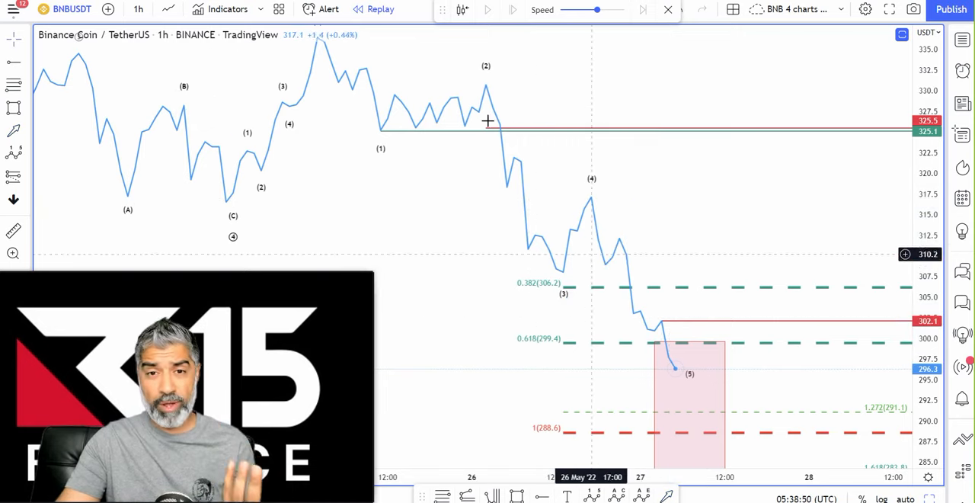